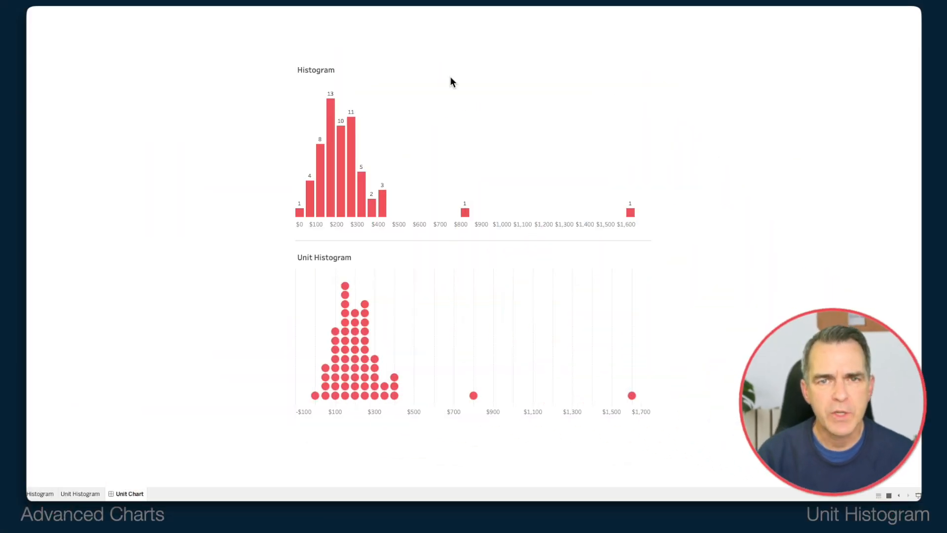
{"action": "mouse_move", "coordinate": [325, 130]}
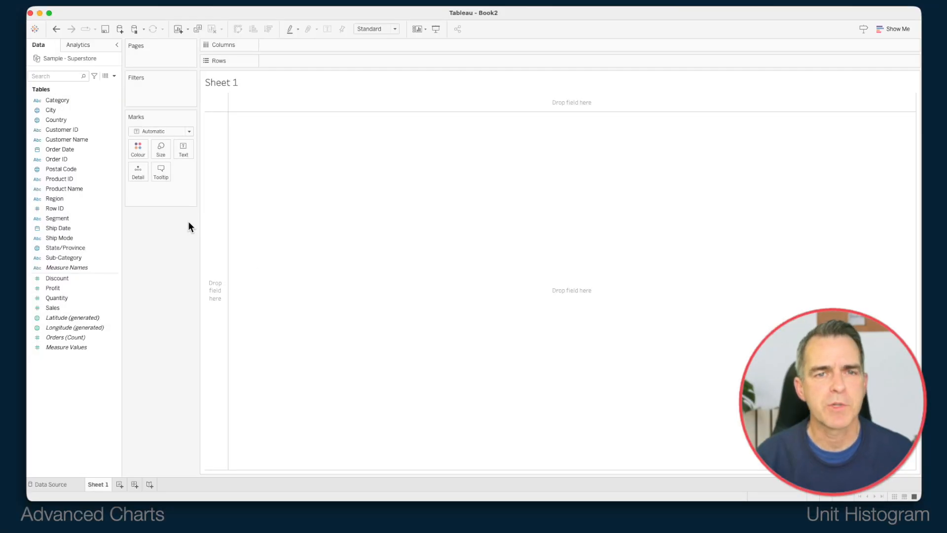
{"action": "mouse_move", "coordinate": [180, 225]}
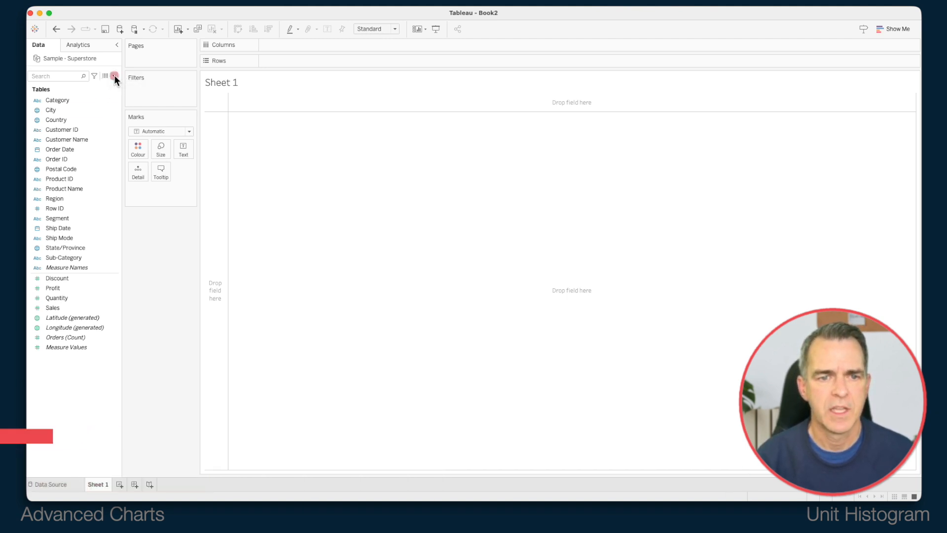
- Start a calculated field named Avg Sales per State
{"action": "left_click", "coordinate": [115, 75]}
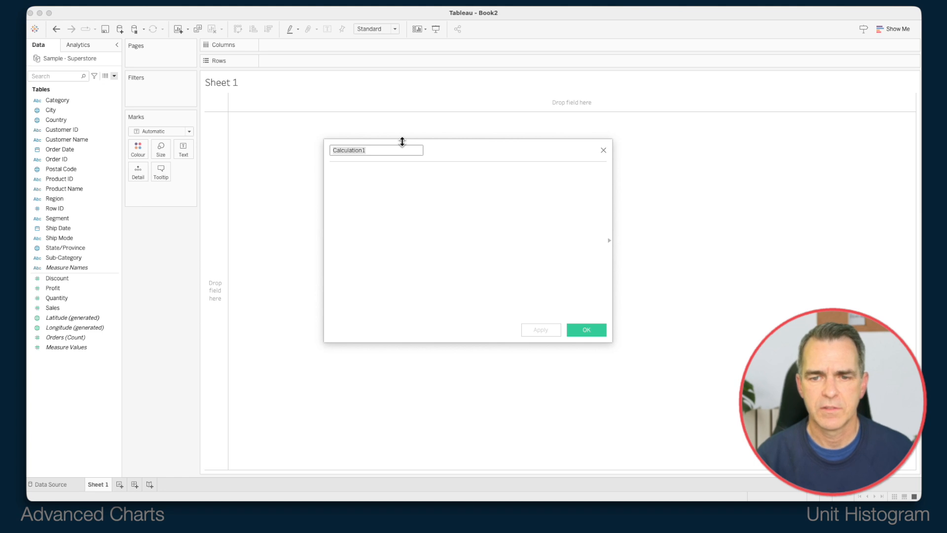
{"action": "type", "text": "Avg Sa"}
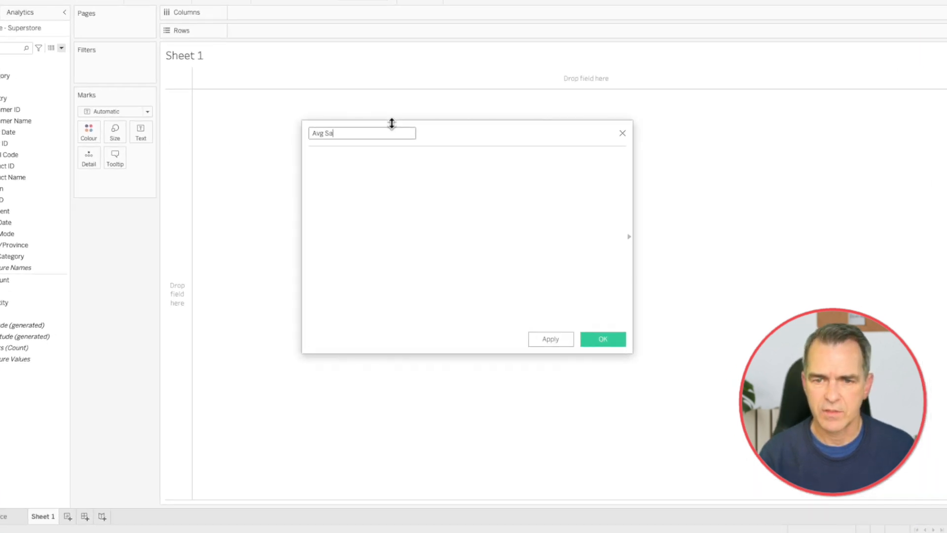
{"action": "type", "text": "les per"}
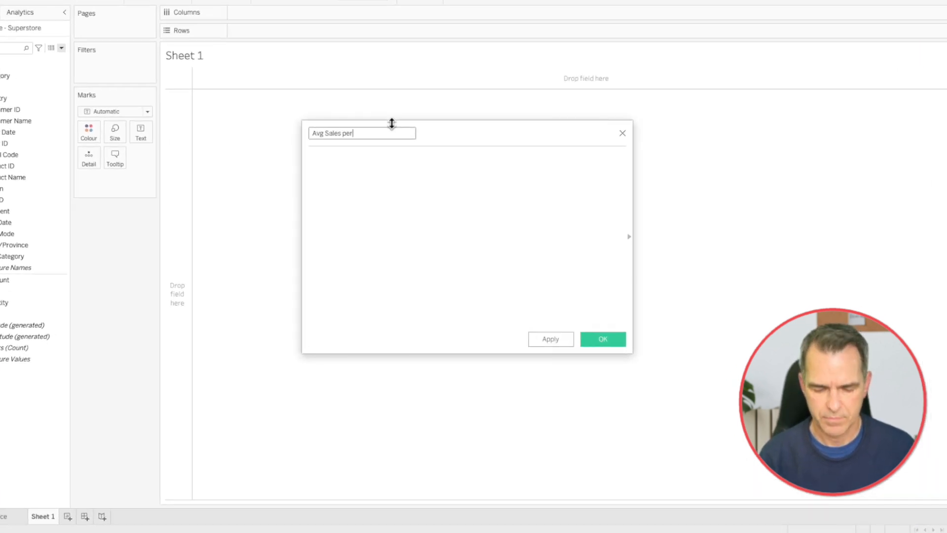
{"action": "type", "text": "State"}
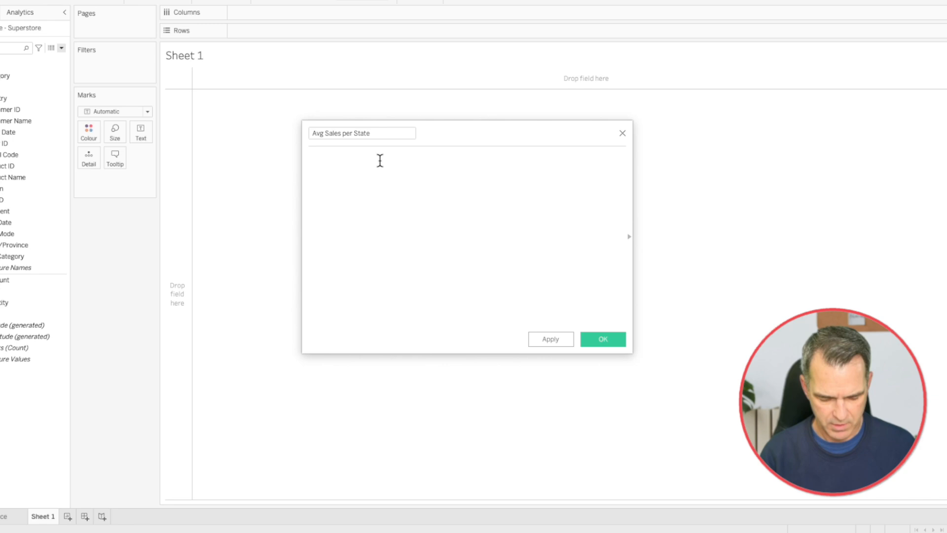
- Enter the formula { FIXED [State/Province] : AVG([Sales]) } and save the field
{"action": "type", "text": "{ FIXED"}
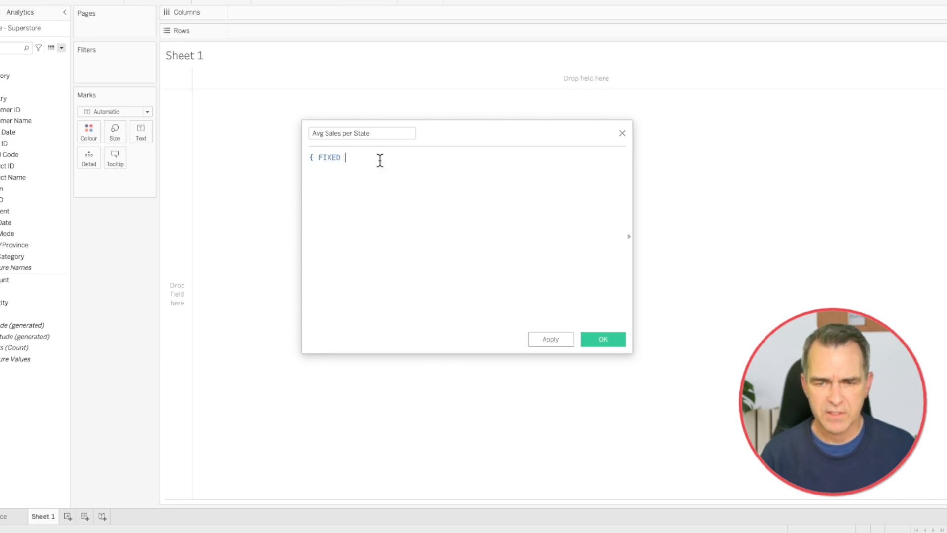
{"action": "type", "text": "[State/Province]"}
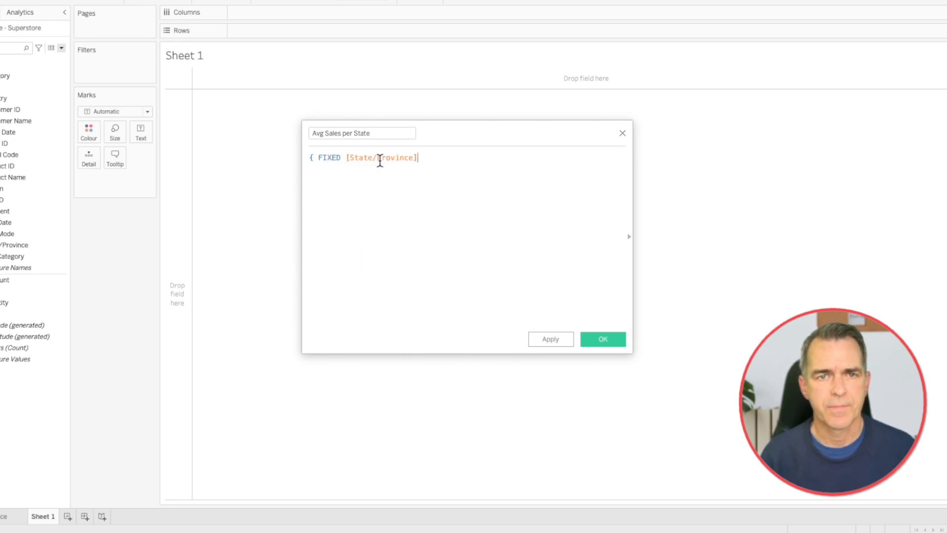
{"action": "type", "text": ":"}
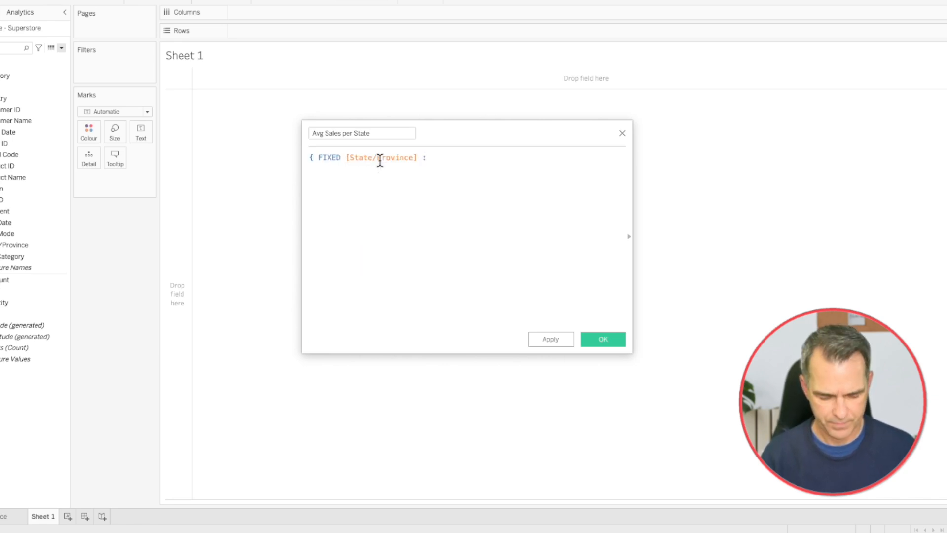
{"action": "type", "text": "AVG([Sales])"}
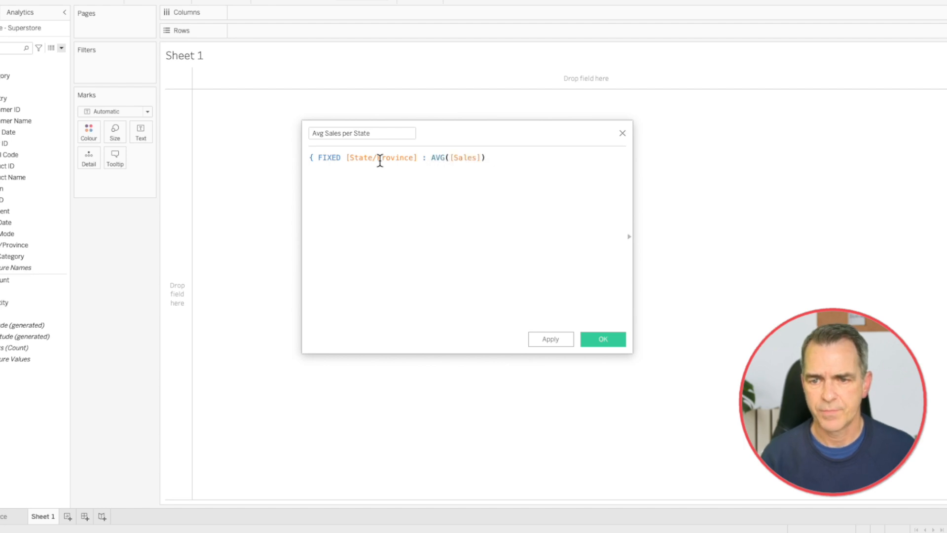
{"action": "type", "text": "}"}
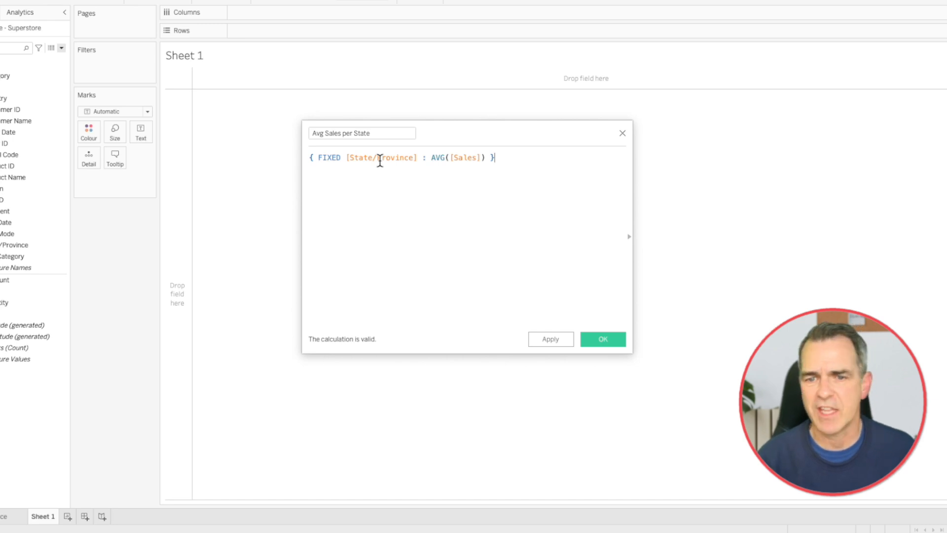
{"action": "left_click", "coordinate": [603, 340]}
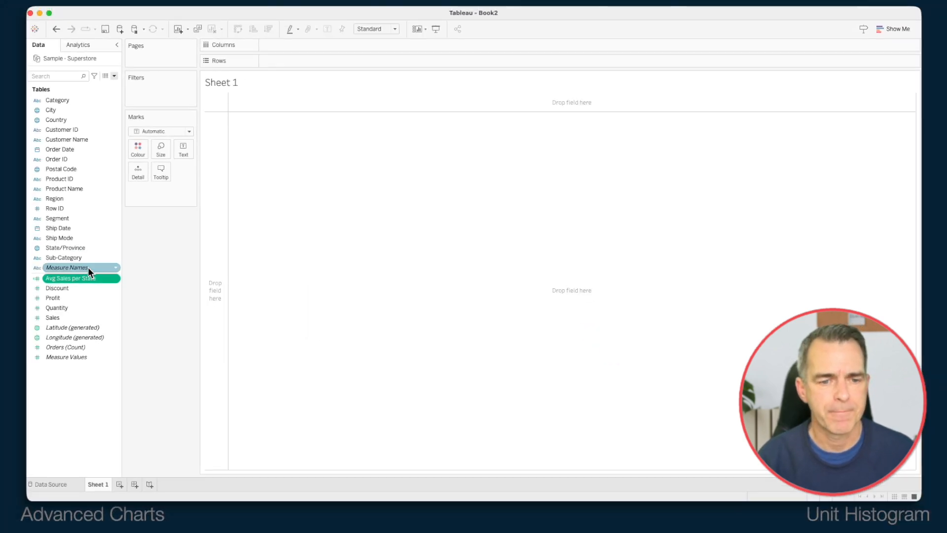
{"action": "mouse_move", "coordinate": [90, 270]}
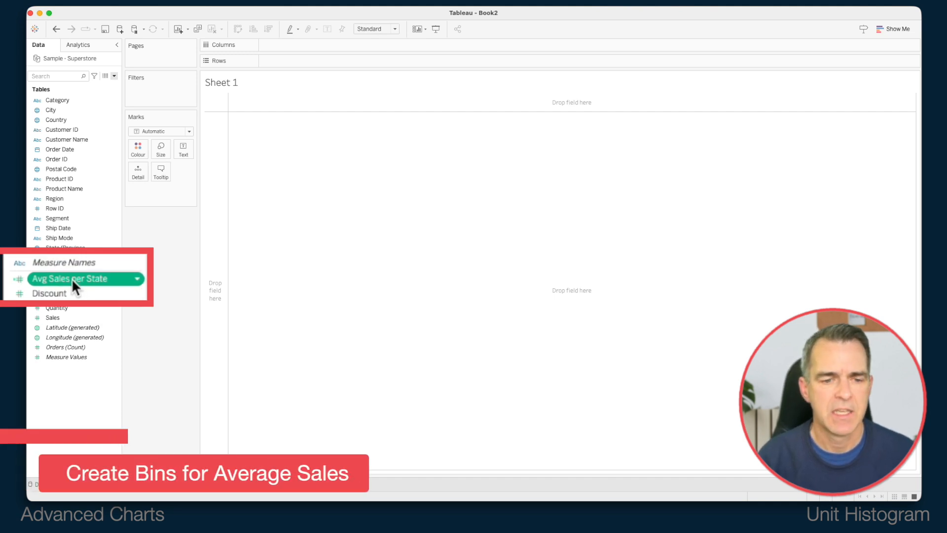
- Create bins from Avg Sales per State with a bin size of 25
{"action": "right_click", "coordinate": [69, 278]}
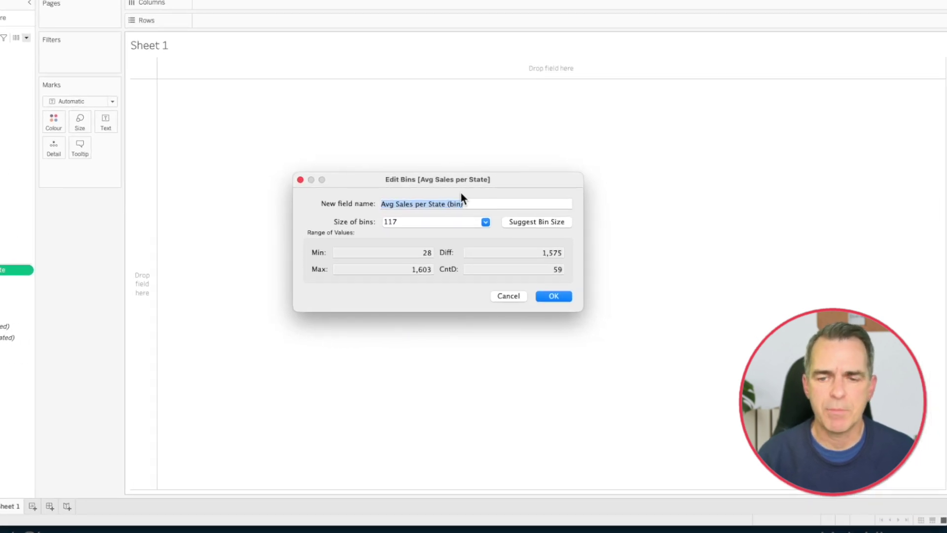
{"action": "left_click", "coordinate": [428, 222]}
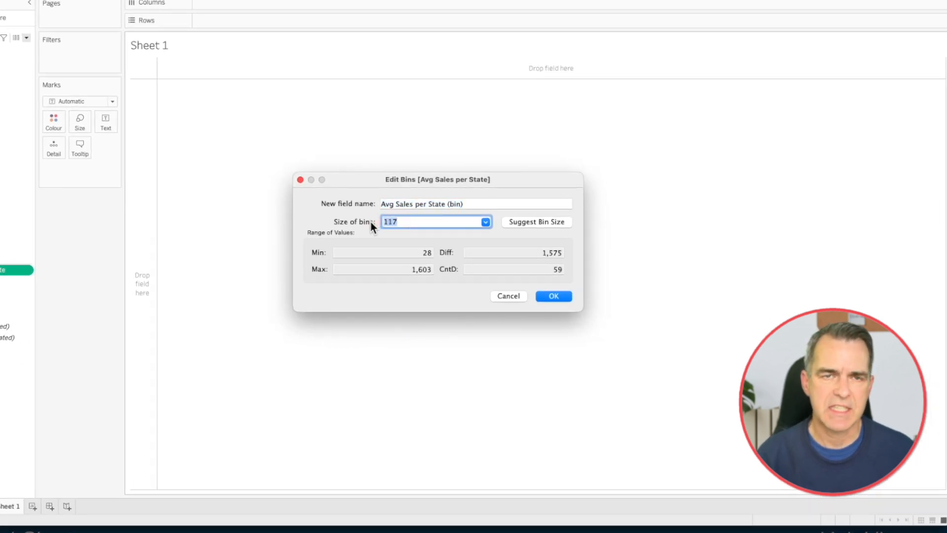
{"action": "type", "text": "25"}
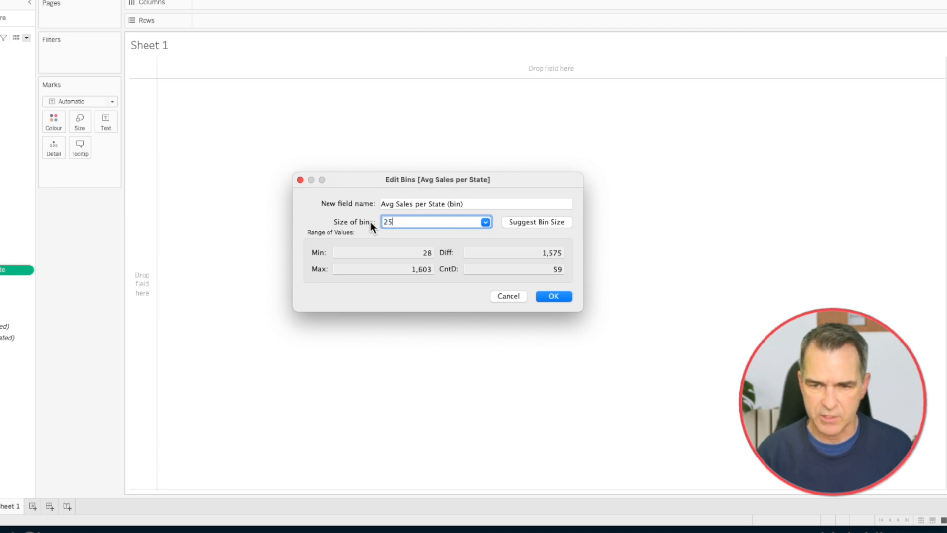
{"action": "left_click", "coordinate": [554, 296]}
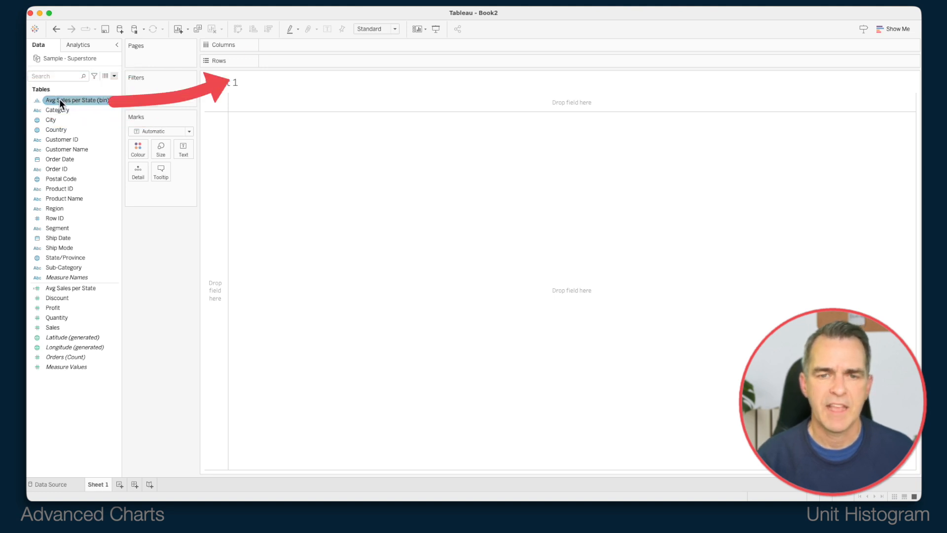
- Place Avg Sales per State (bin) on Columns and CNTD(State/Province) on Rows
{"action": "left_click_drag", "start_coordinate": [60, 100], "coordinate": [294, 44]}
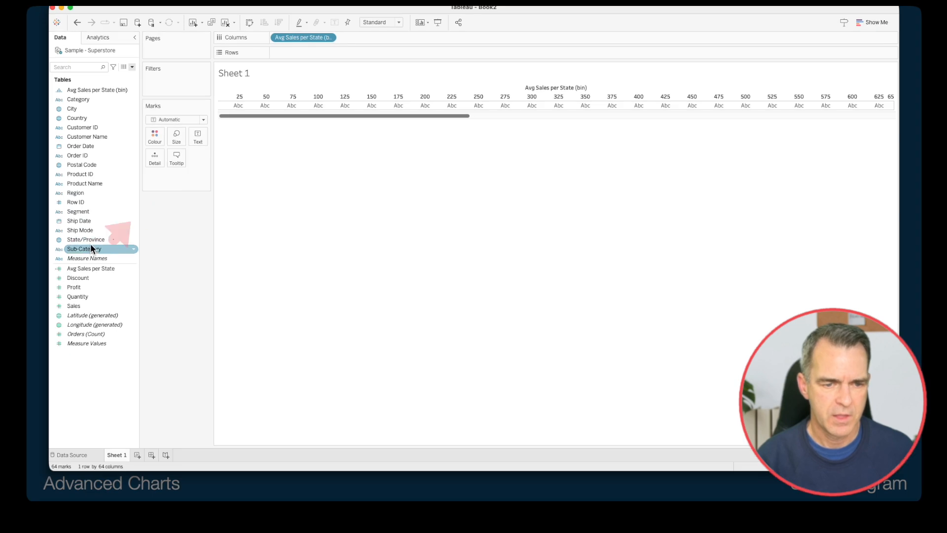
{"action": "left_click_drag", "start_coordinate": [86, 239], "coordinate": [314, 53]}
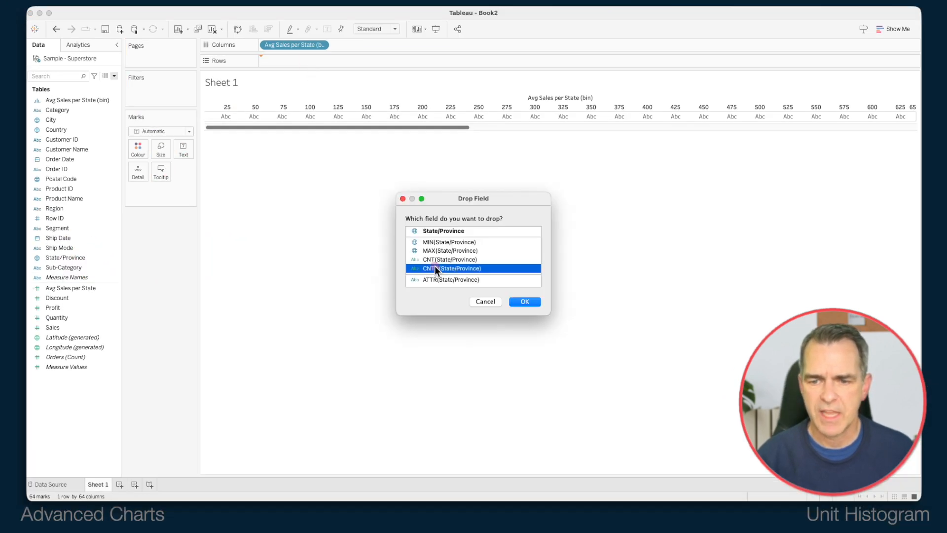
{"action": "left_click", "coordinate": [525, 302]}
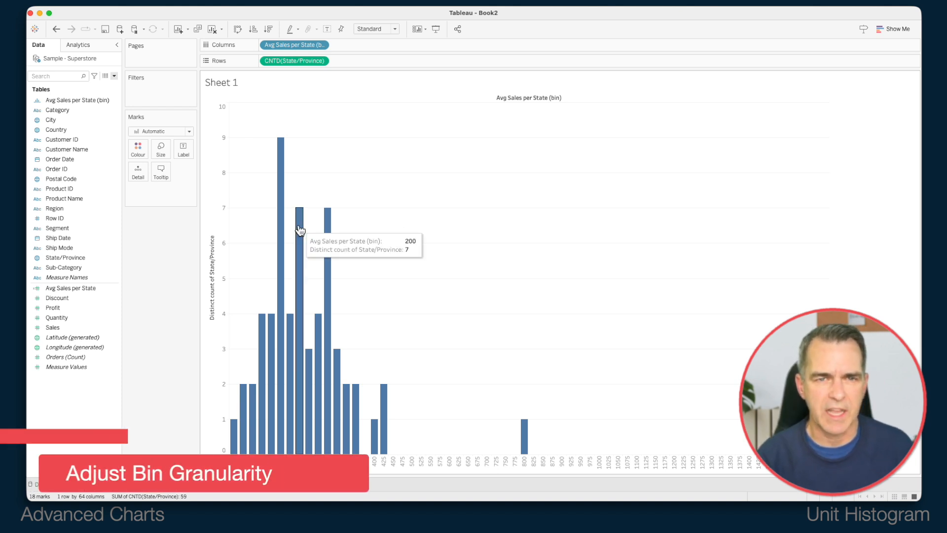
- Edit the Avg Sales per State bins to a size of 50
{"action": "right_click", "coordinate": [69, 99]}
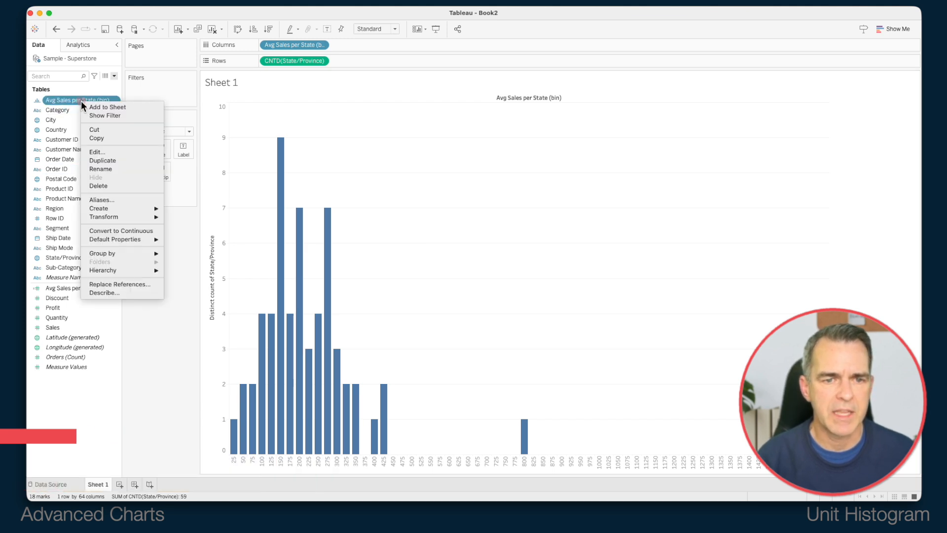
{"action": "left_click", "coordinate": [96, 152]}
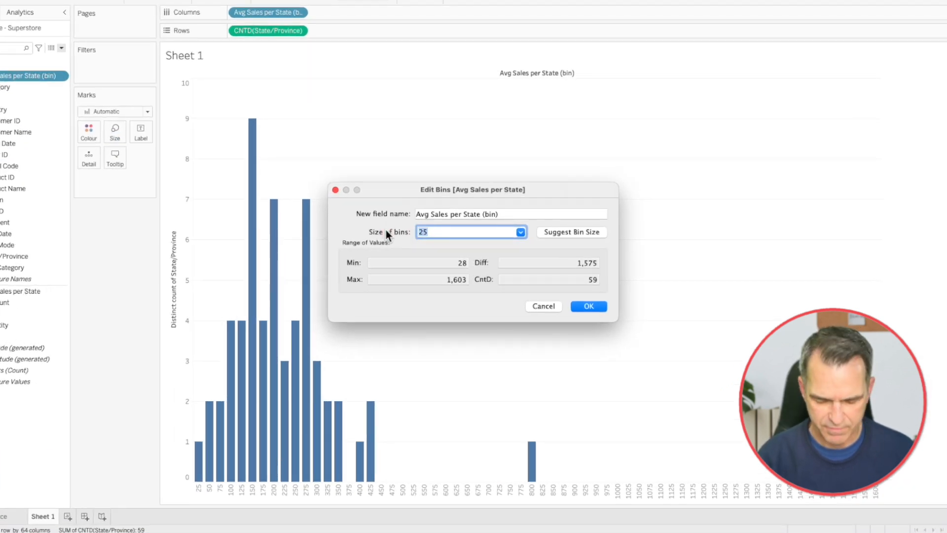
{"action": "type", "text": "50"}
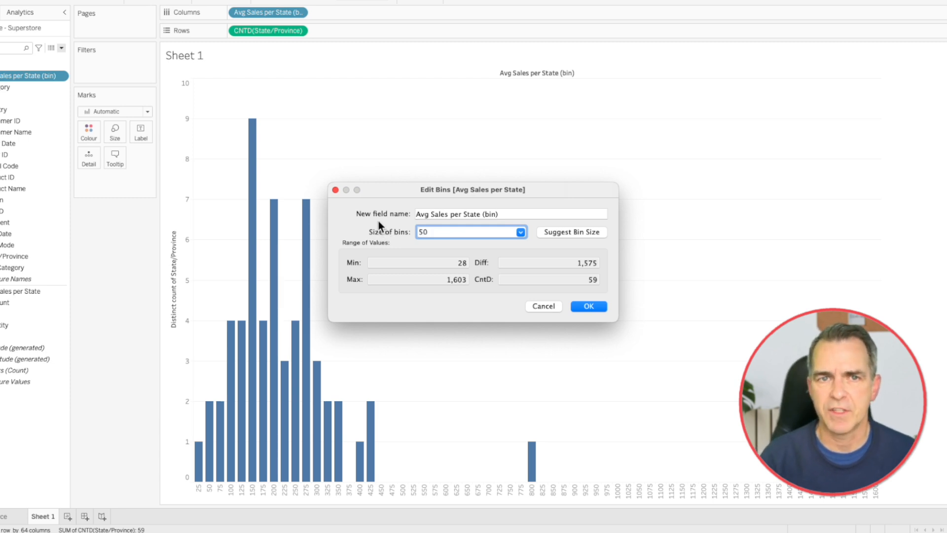
{"action": "left_click", "coordinate": [588, 306]}
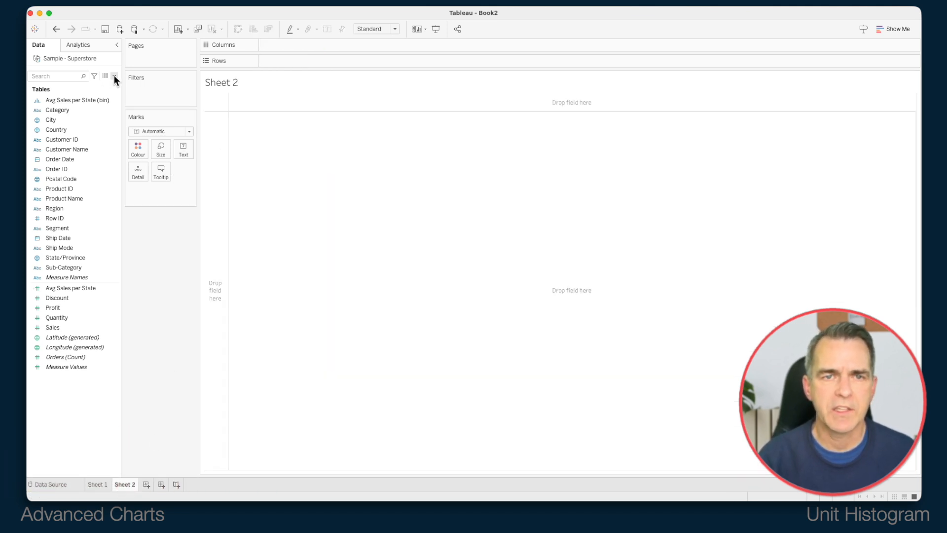
- Create a calculated field INDEX returning INDEX()
{"action": "left_click", "coordinate": [114, 77]}
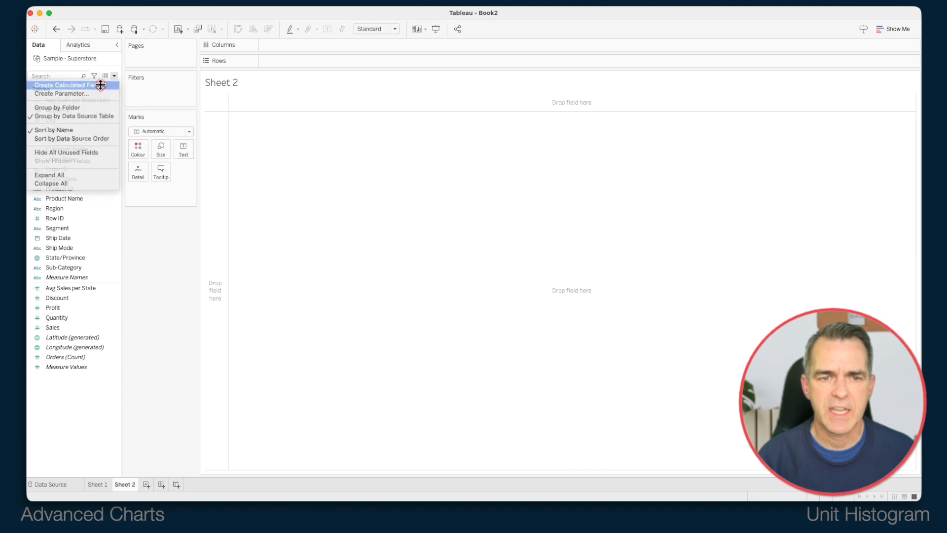
{"action": "left_click", "coordinate": [64, 85]}
{"action": "type", "text": "in"}
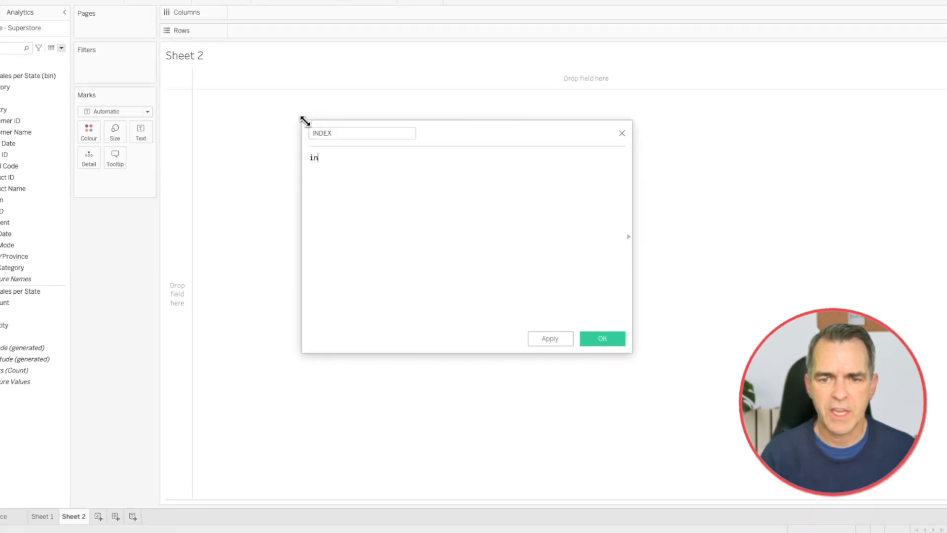
{"action": "type", "text": "d"}
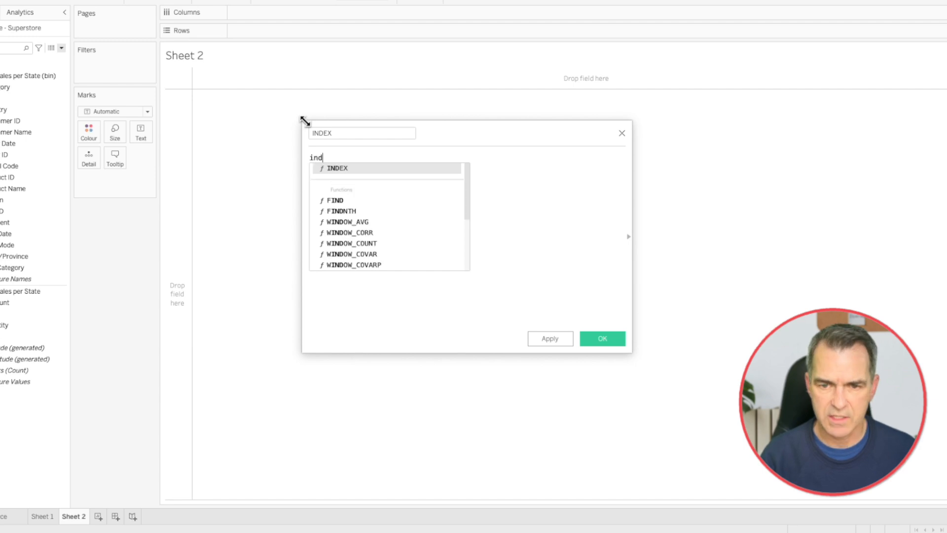
{"action": "left_click", "coordinate": [337, 168]}
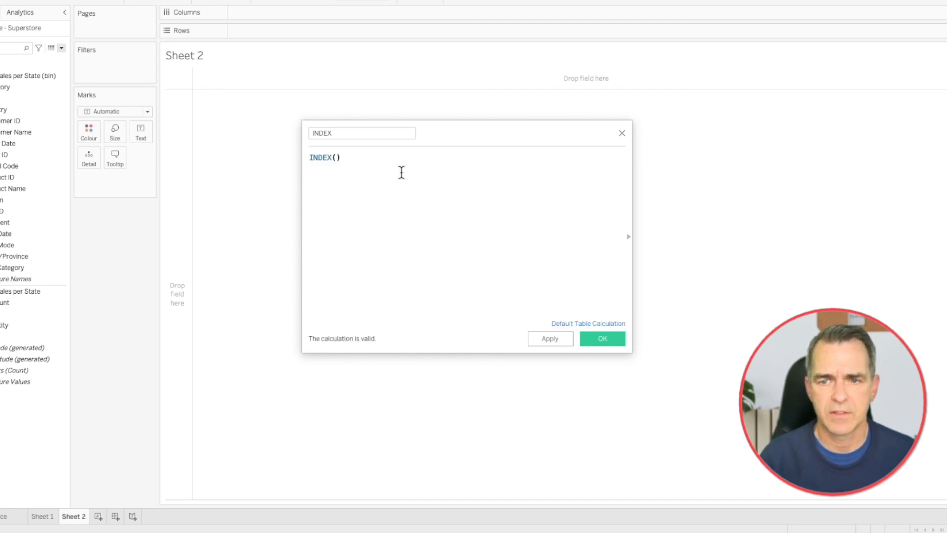
{"action": "left_click", "coordinate": [601, 338]}
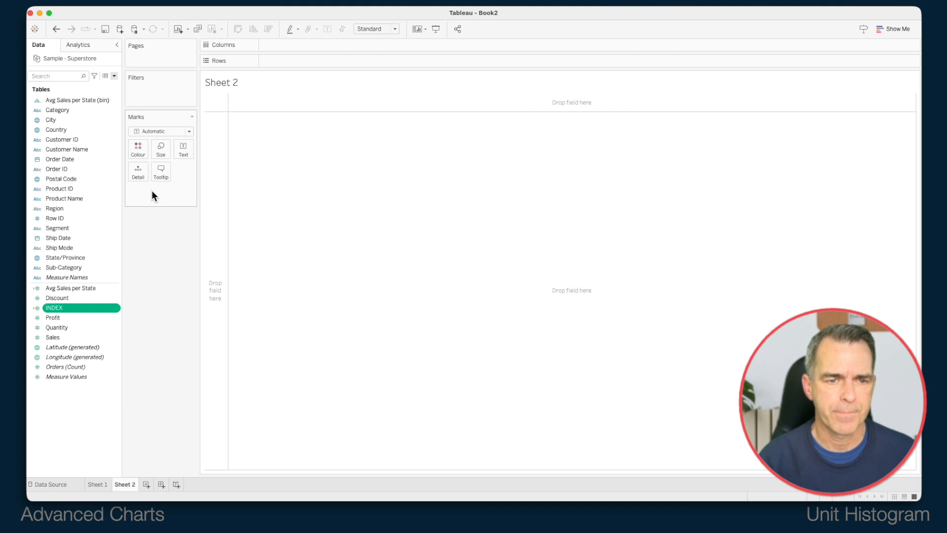
- Place INDEX on Rows and Avg Sales per State (bin) on Columns as a continuous axis
{"action": "left_click_drag", "start_coordinate": [53, 308], "coordinate": [332, 36]}
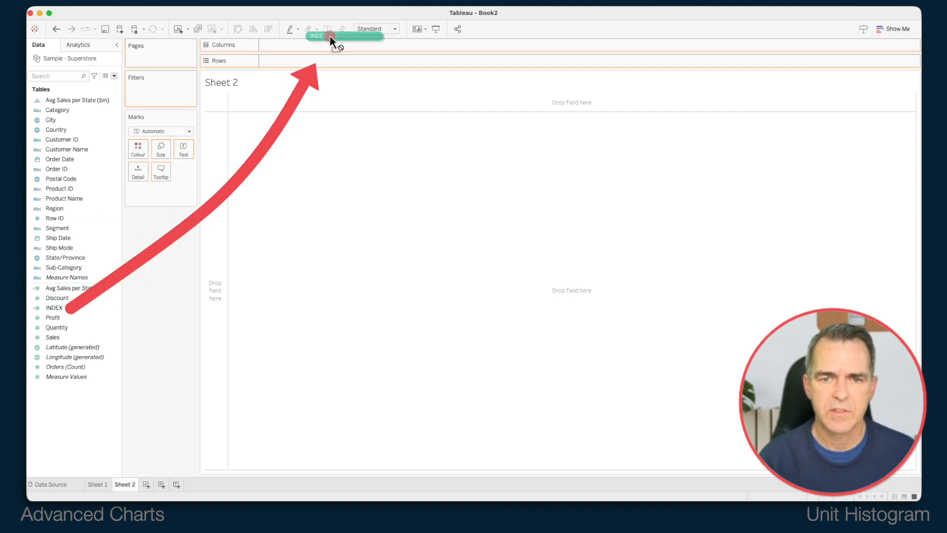
{"action": "left_click_drag", "start_coordinate": [329, 35], "coordinate": [294, 60]}
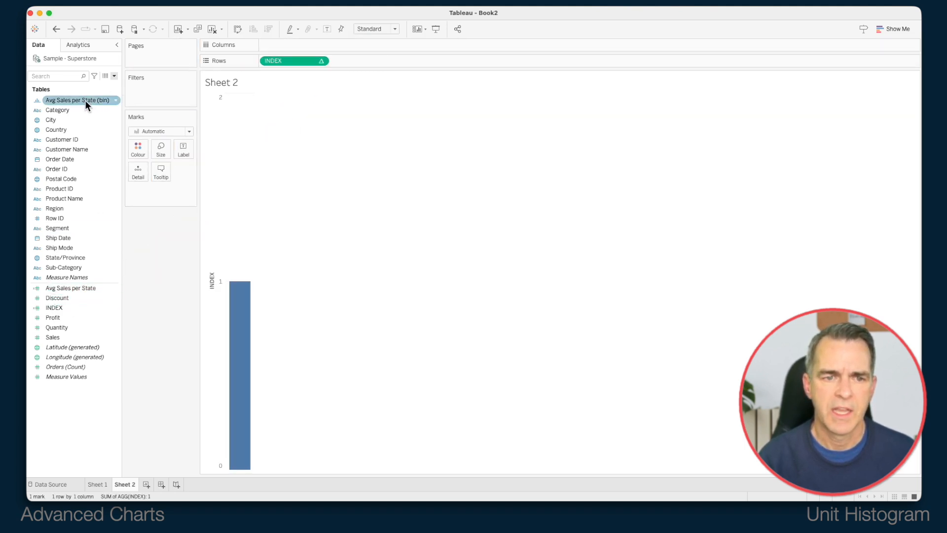
{"action": "left_click_drag", "start_coordinate": [79, 100], "coordinate": [312, 50]}
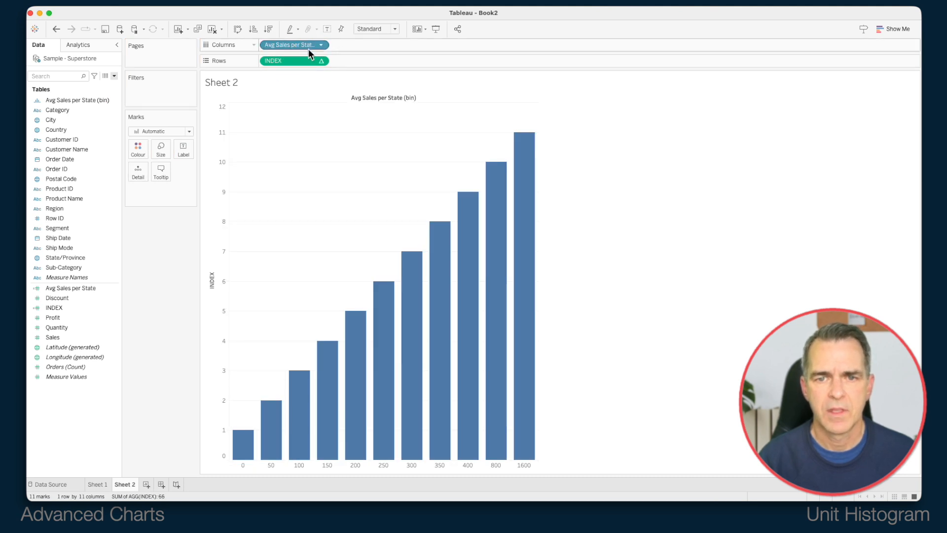
{"action": "left_click", "coordinate": [320, 45]}
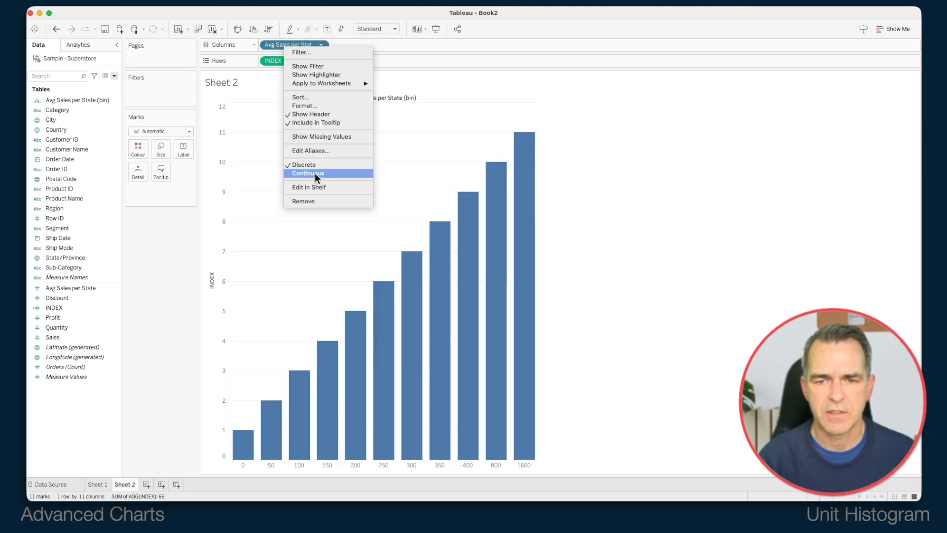
{"action": "left_click", "coordinate": [308, 173]}
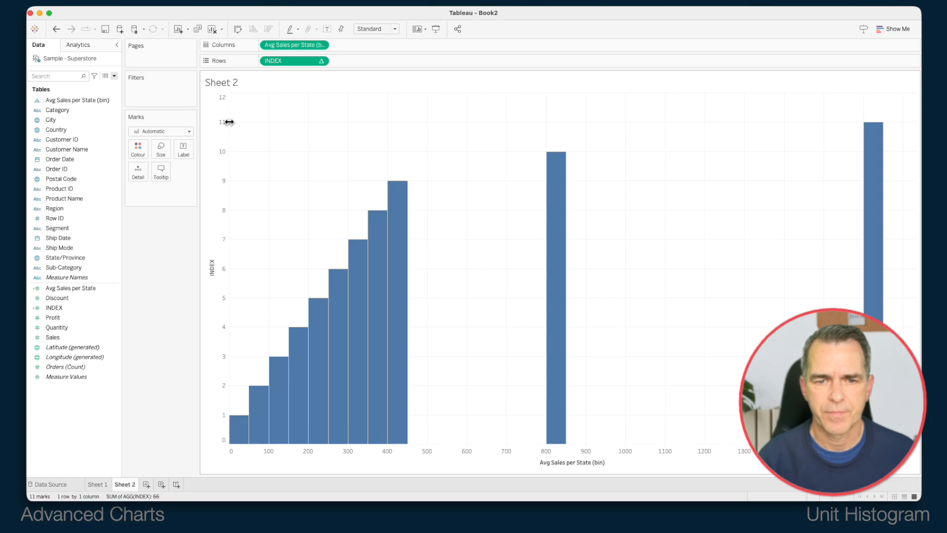
{"action": "left_click", "coordinate": [159, 132]}
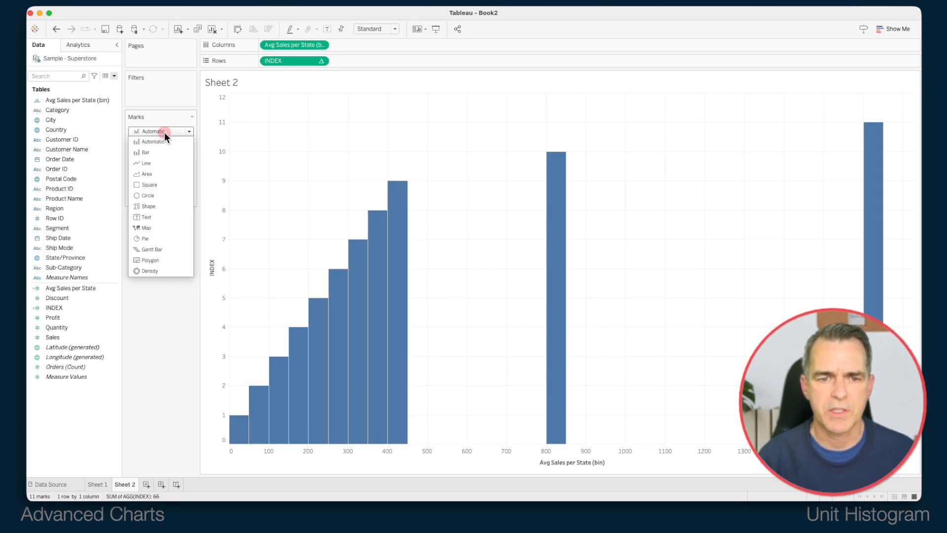
- Change the mark type from Automatic to Circle
{"action": "left_click", "coordinate": [147, 196]}
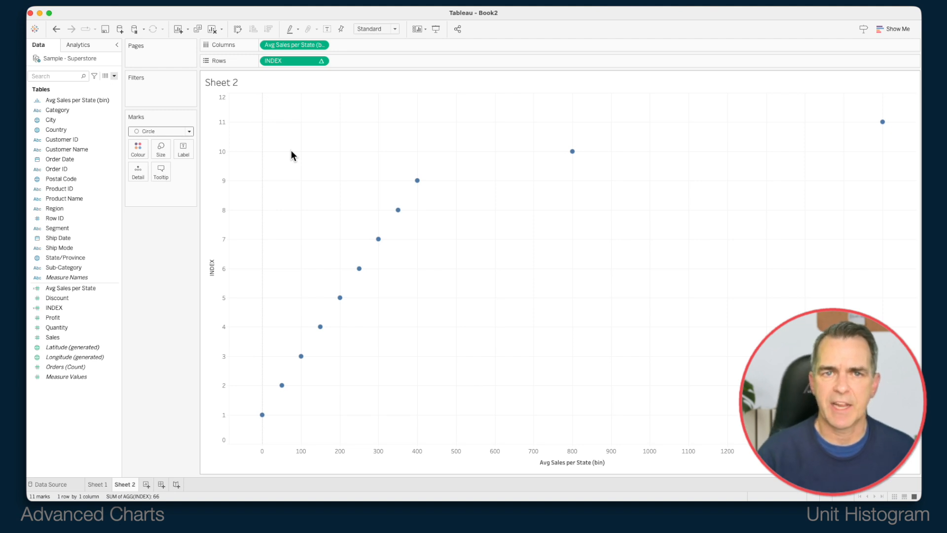
{"action": "left_click", "coordinate": [65, 258]}
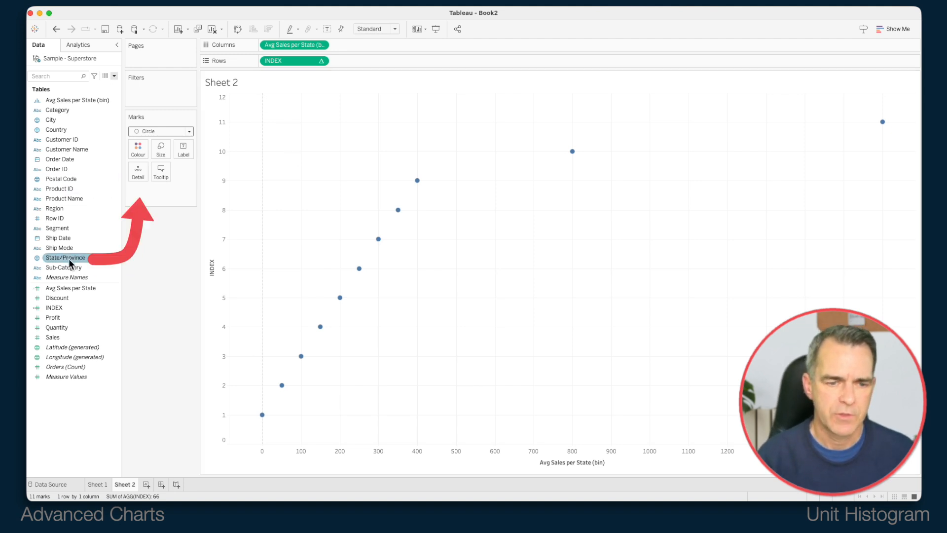
- Add State/Province to Detail and compute INDEX using State/Province
{"action": "left_click_drag", "start_coordinate": [65, 258], "coordinate": [138, 171]}
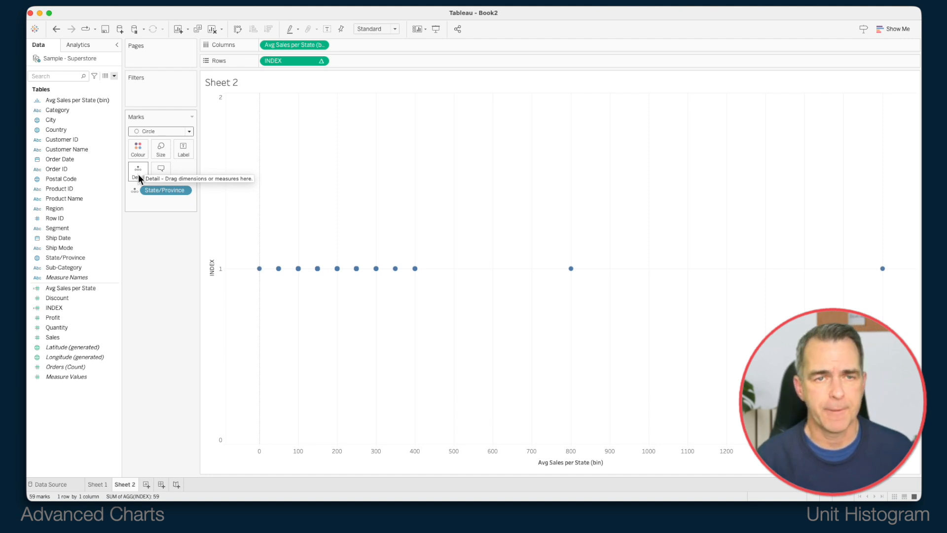
{"action": "right_click", "coordinate": [278, 61]}
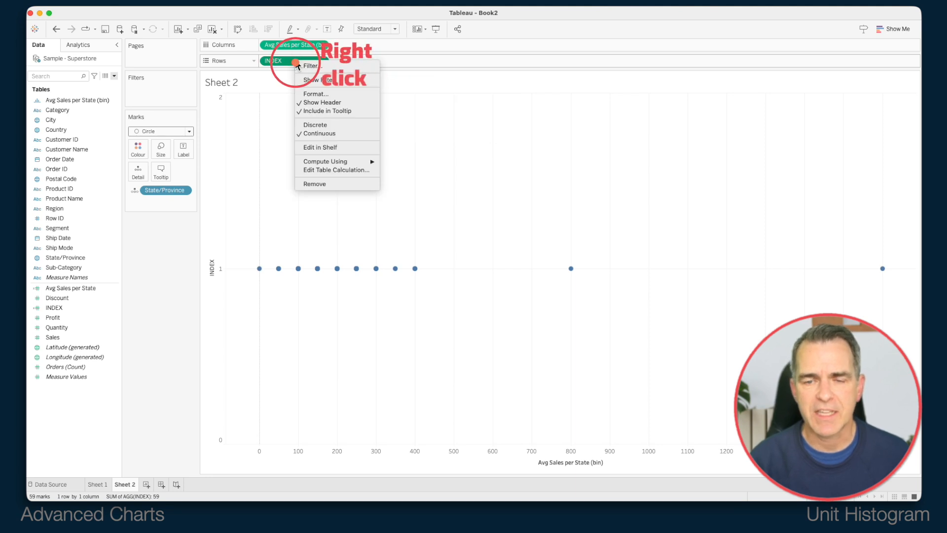
{"action": "mouse_move", "coordinate": [336, 162]}
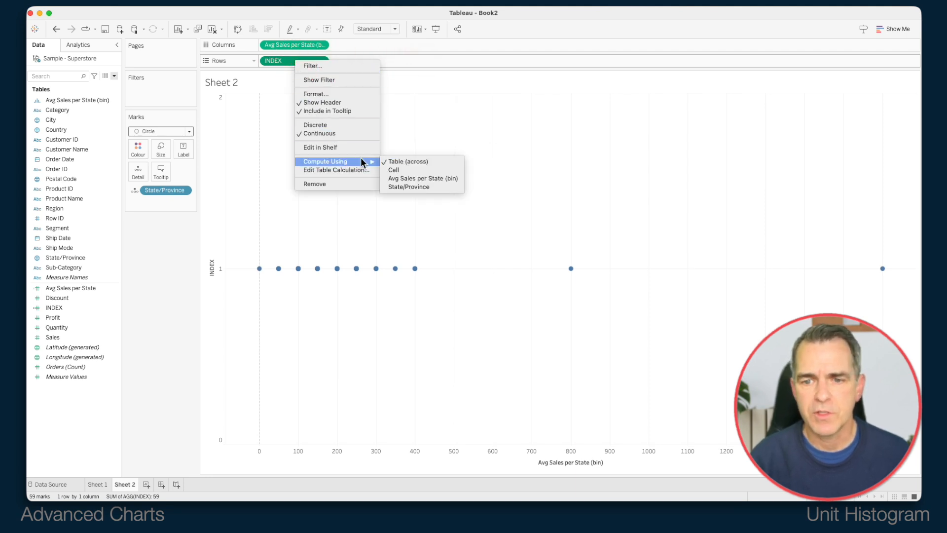
{"action": "left_click", "coordinate": [422, 178]}
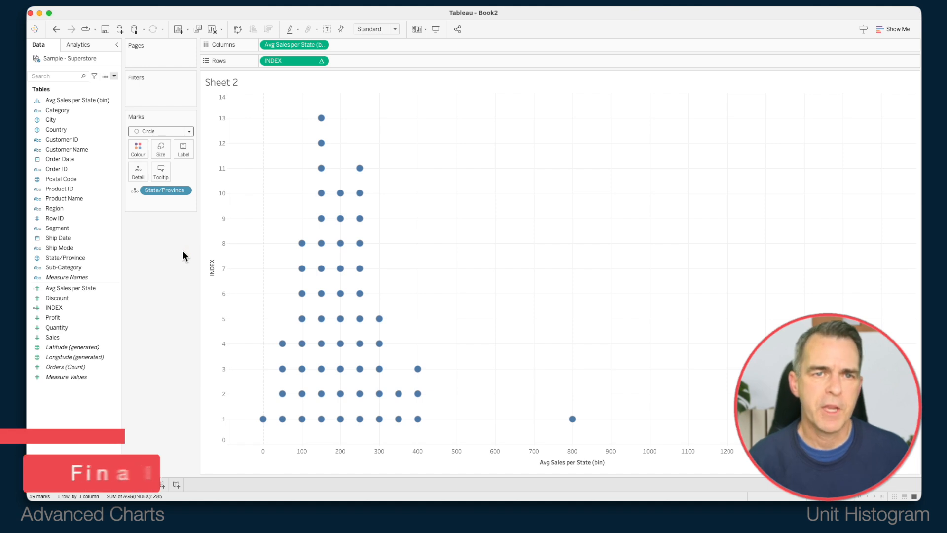
- In Format Lines, set zero lines, axis rulers and row grid lines to None
{"action": "right_click", "coordinate": [277, 206]}
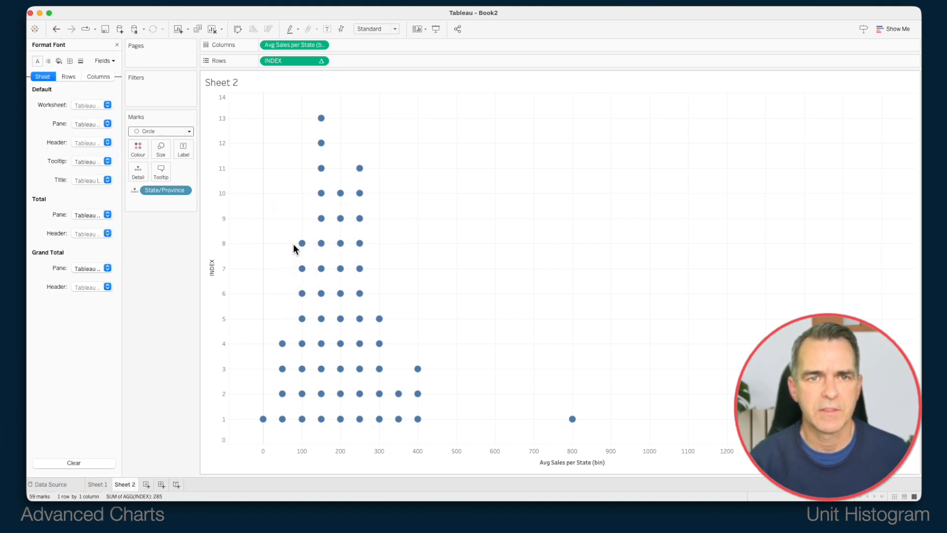
{"action": "left_click", "coordinate": [81, 61]}
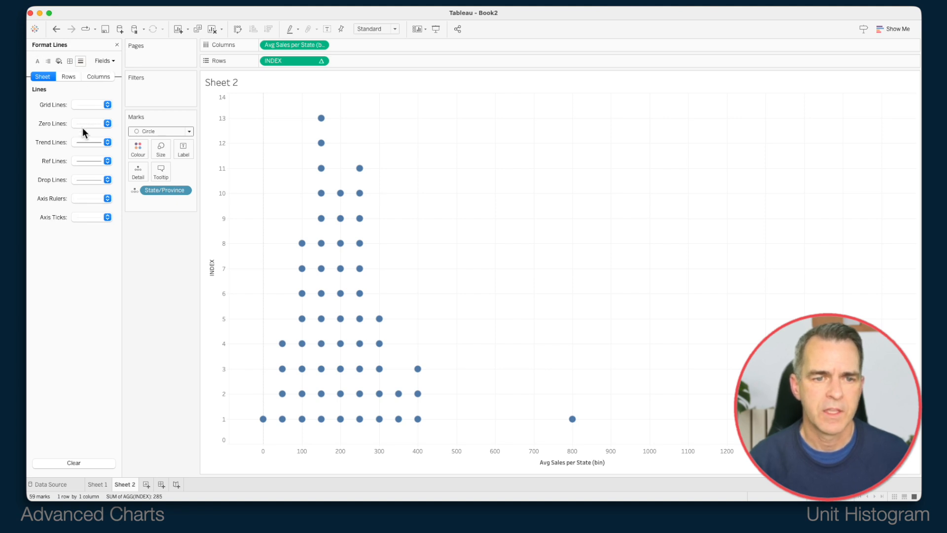
{"action": "left_click", "coordinate": [105, 124]}
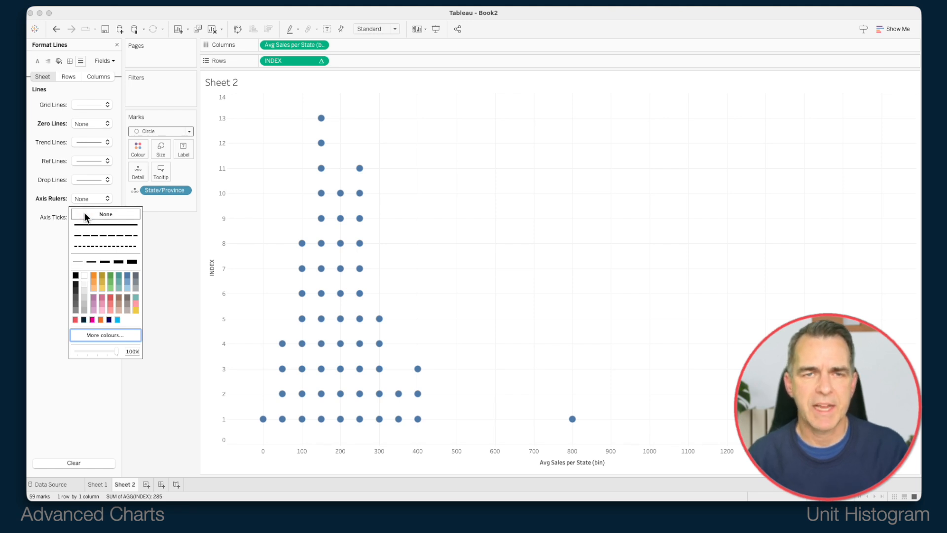
{"action": "mouse_move", "coordinate": [72, 83]}
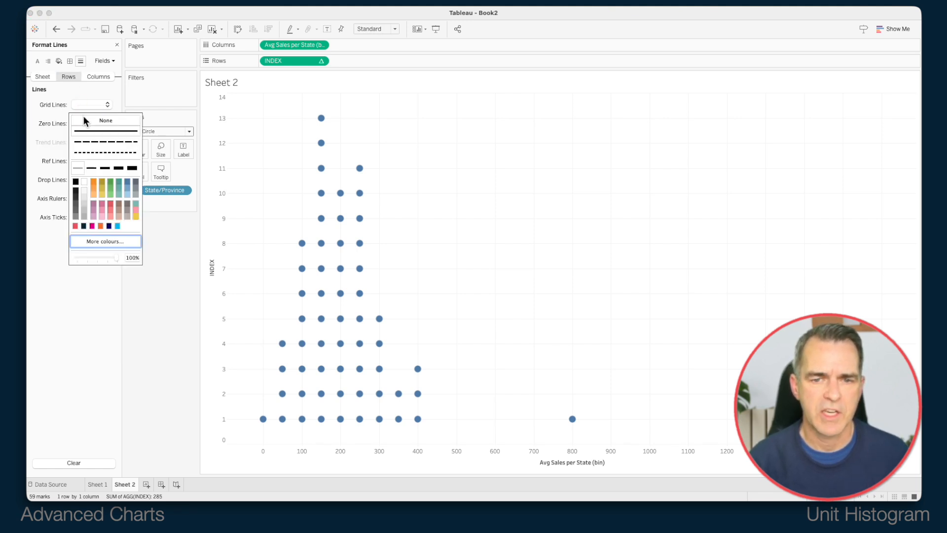
{"action": "left_click", "coordinate": [104, 120]}
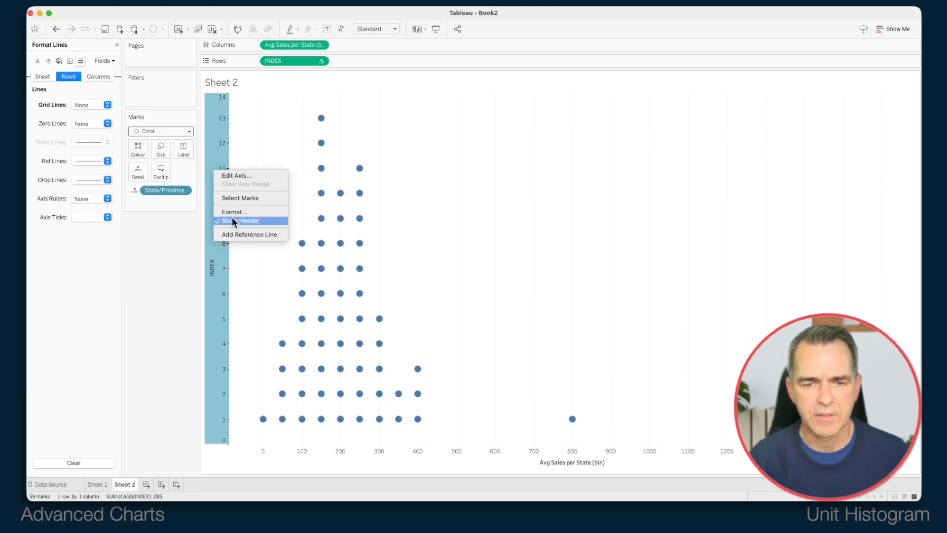
- Hide the INDEX axis header and clear the bin axis title
{"action": "left_click", "coordinate": [244, 221]}
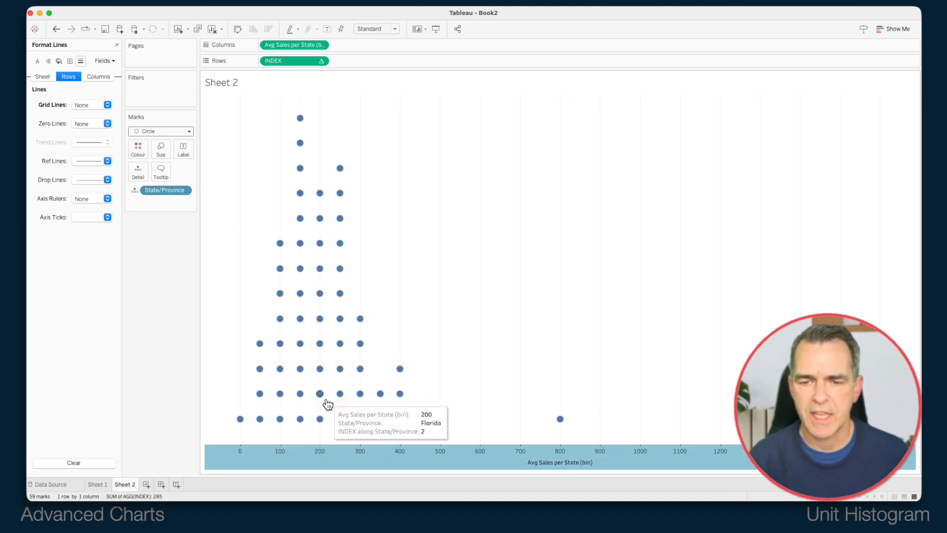
{"action": "double_click", "coordinate": [561, 462]}
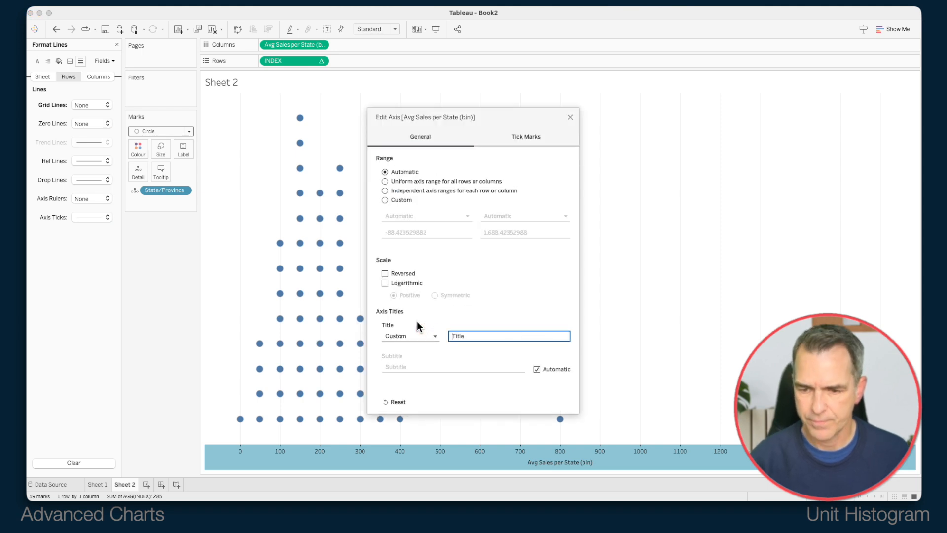
{"action": "left_click", "coordinate": [571, 118]}
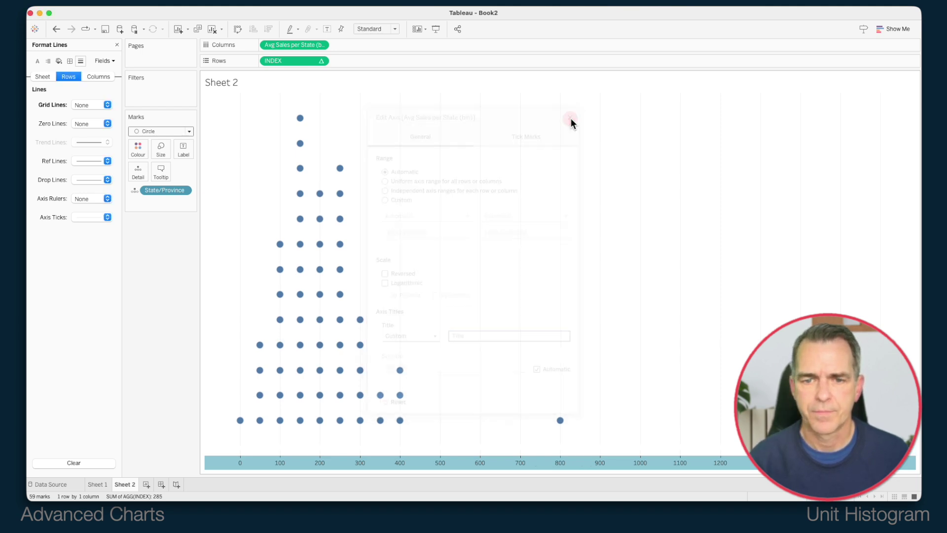
{"action": "left_click", "coordinate": [568, 120]}
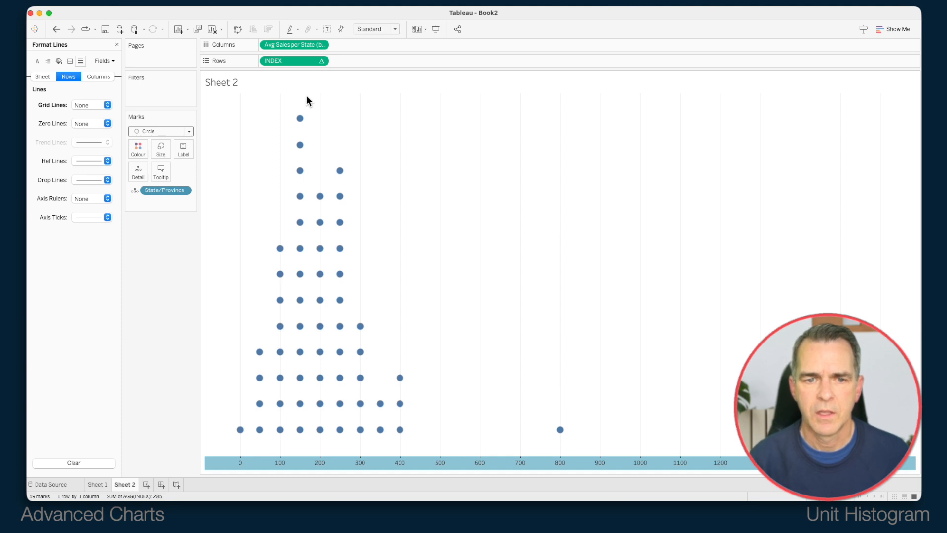
{"action": "mouse_move", "coordinate": [273, 110]}
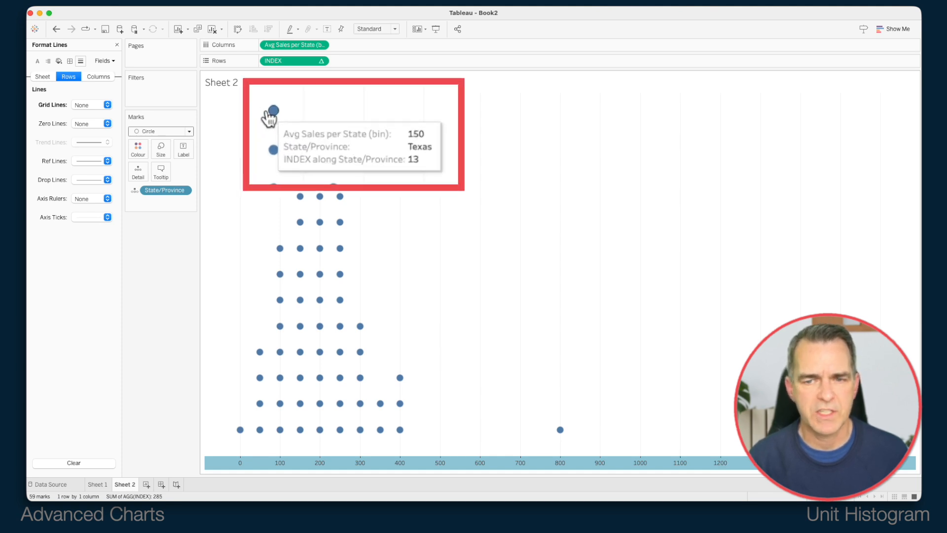
{"action": "mouse_move", "coordinate": [121, 44]}
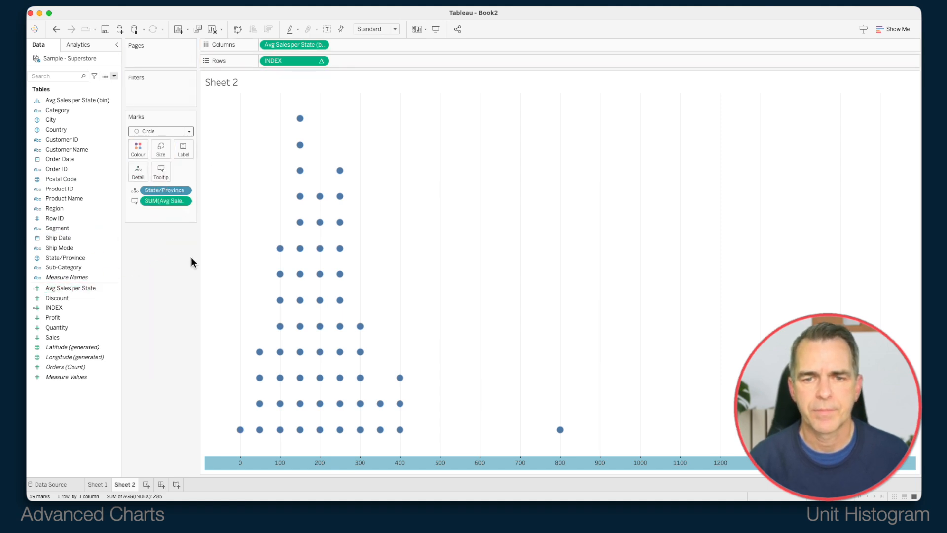
{"action": "mouse_move", "coordinate": [300, 118]}
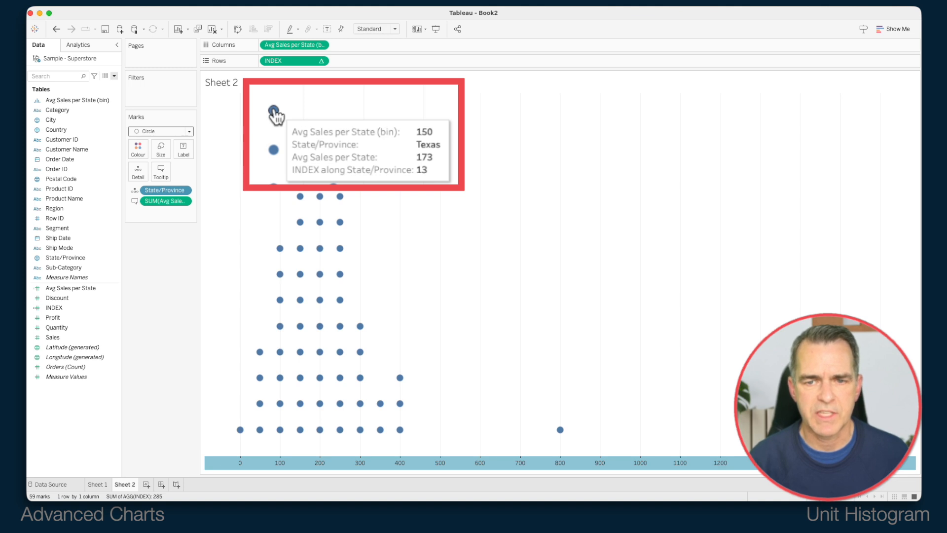
{"action": "mouse_move", "coordinate": [287, 101]}
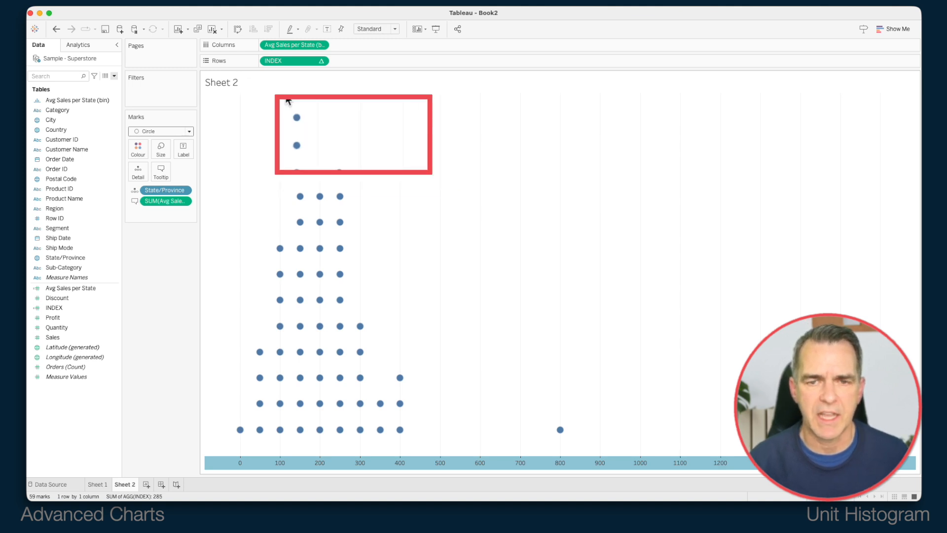
- Add Avg Sales per State to the tooltip alongside bin, state and index
{"action": "right_click", "coordinate": [289, 45]}
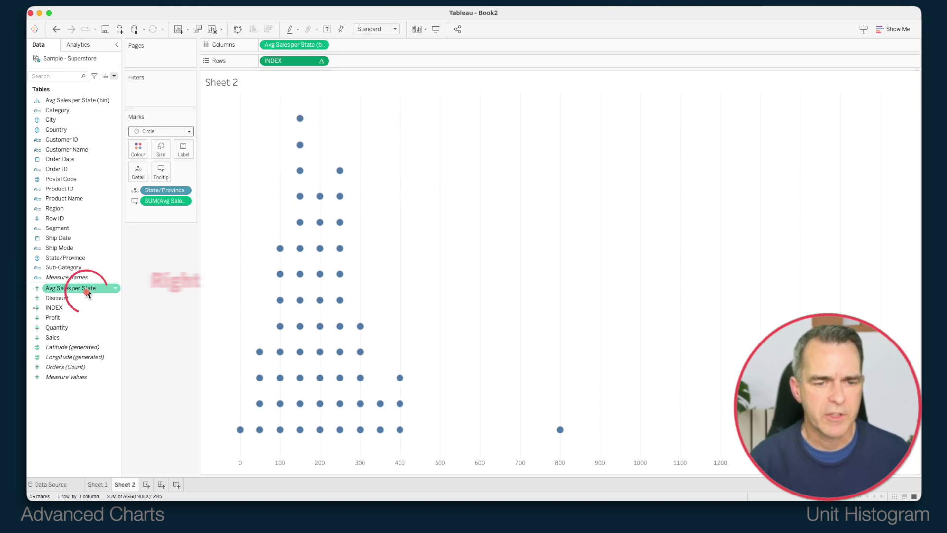
- Set Avg Sales per State's default number format to custom currency, 0 decimals, $ prefix
{"action": "right_click", "coordinate": [74, 288]}
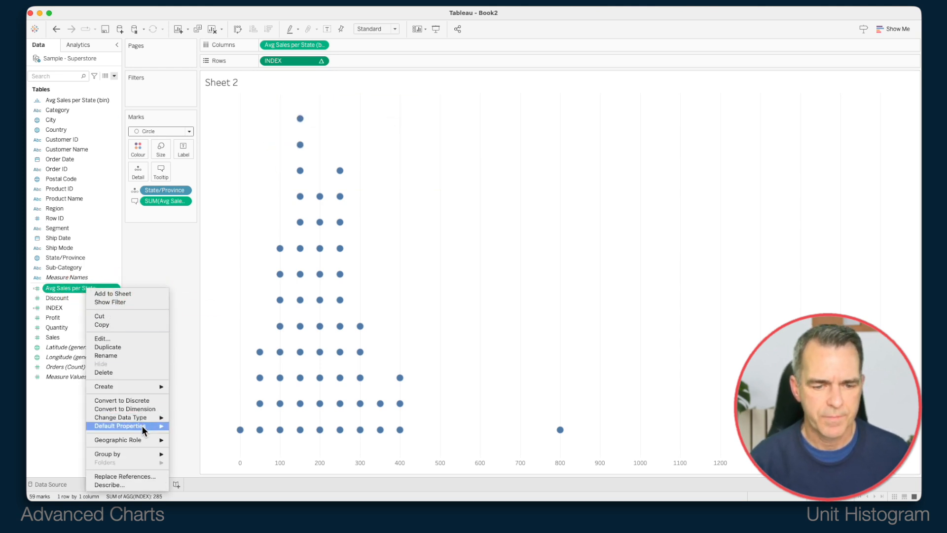
{"action": "mouse_move", "coordinate": [130, 426]}
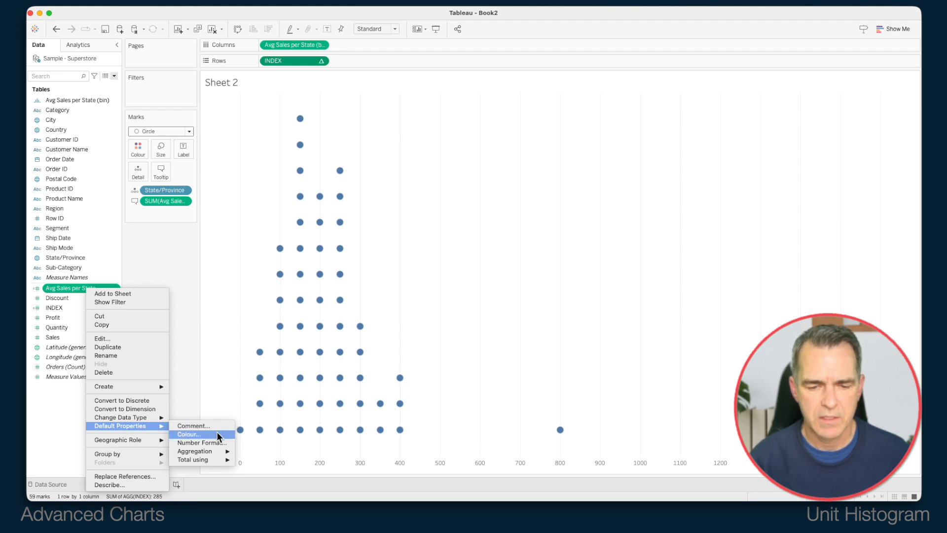
{"action": "left_click", "coordinate": [199, 443]}
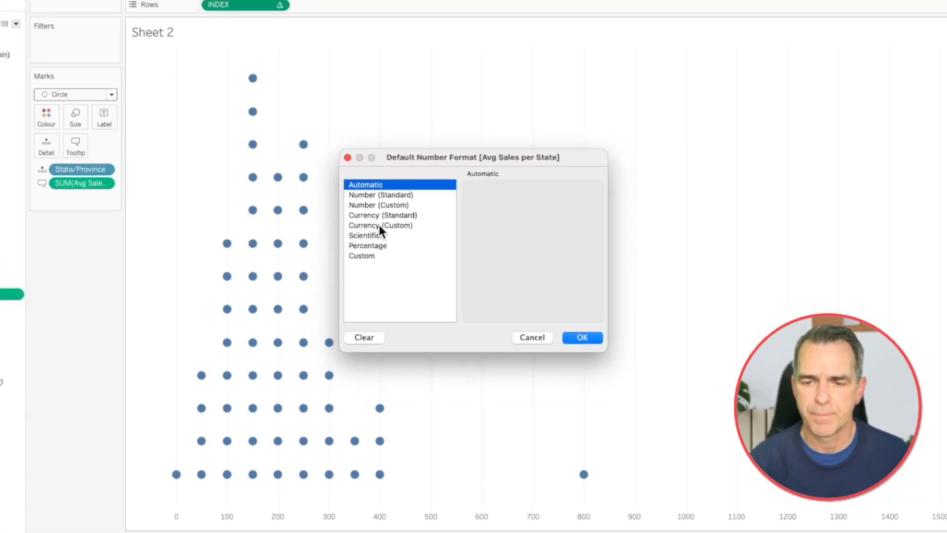
{"action": "left_click", "coordinate": [381, 225]}
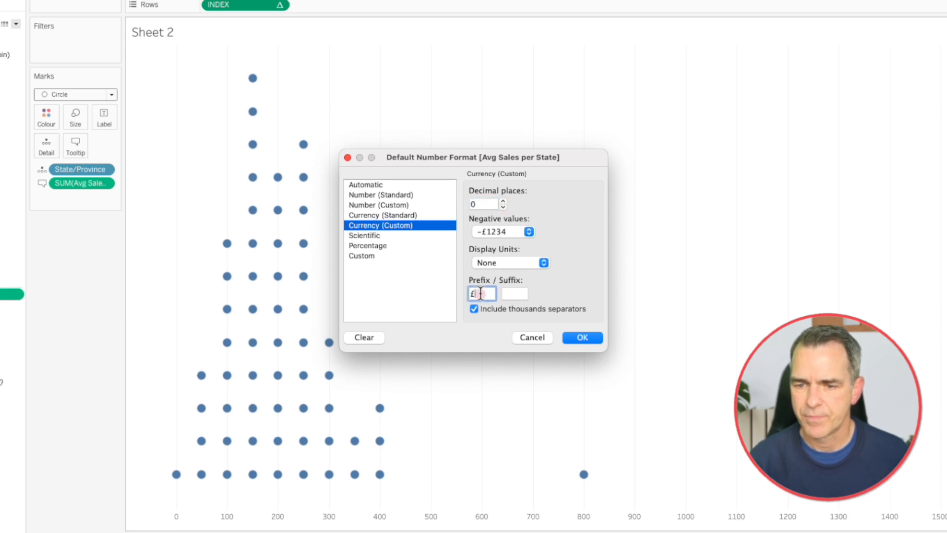
{"action": "type", "text": "$"}
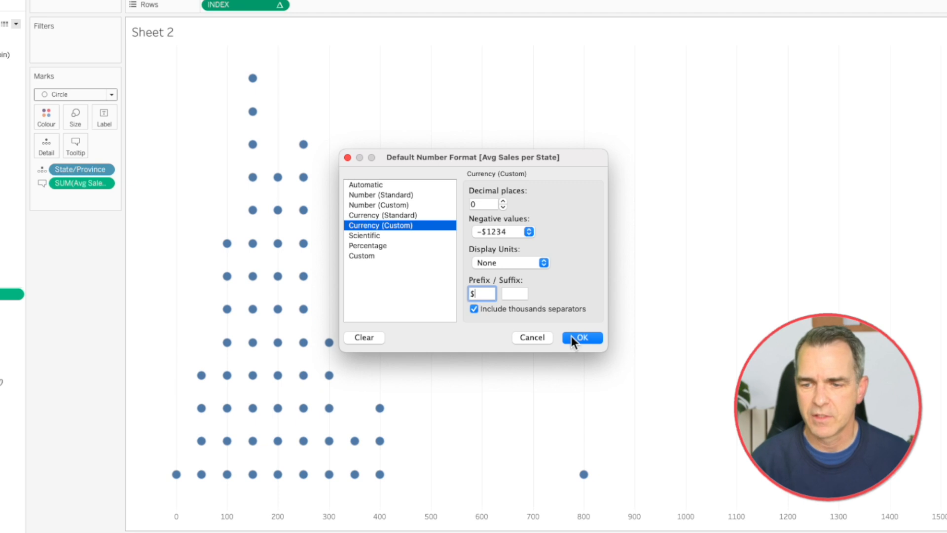
{"action": "left_click", "coordinate": [582, 337]}
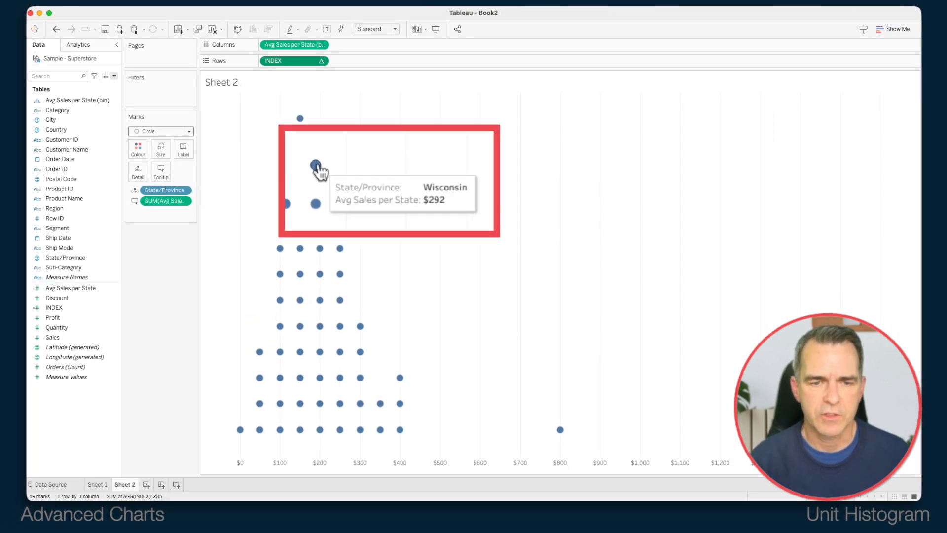
- Enlarge the state name in the tooltip and shorten the label to 'Avg Sales'
{"action": "left_click", "coordinate": [160, 172]}
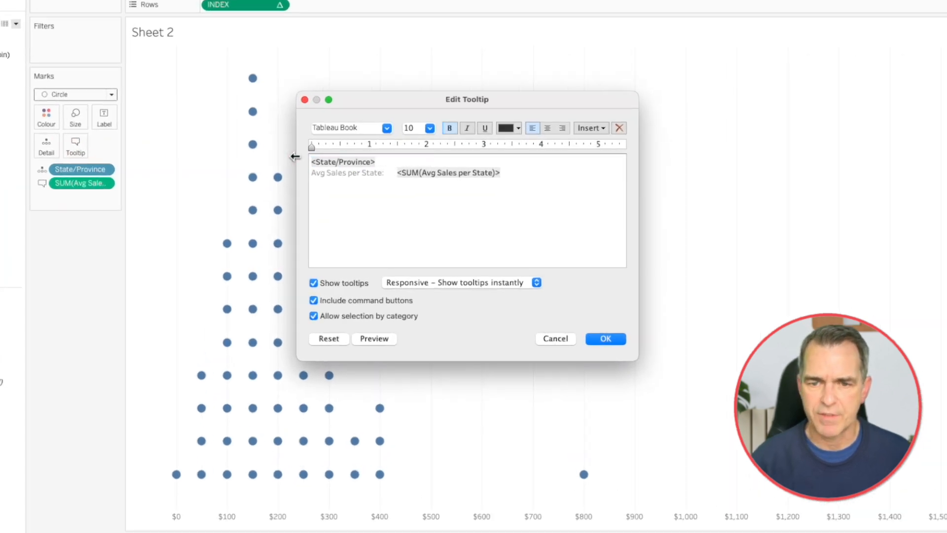
{"action": "double_click", "coordinate": [343, 162]}
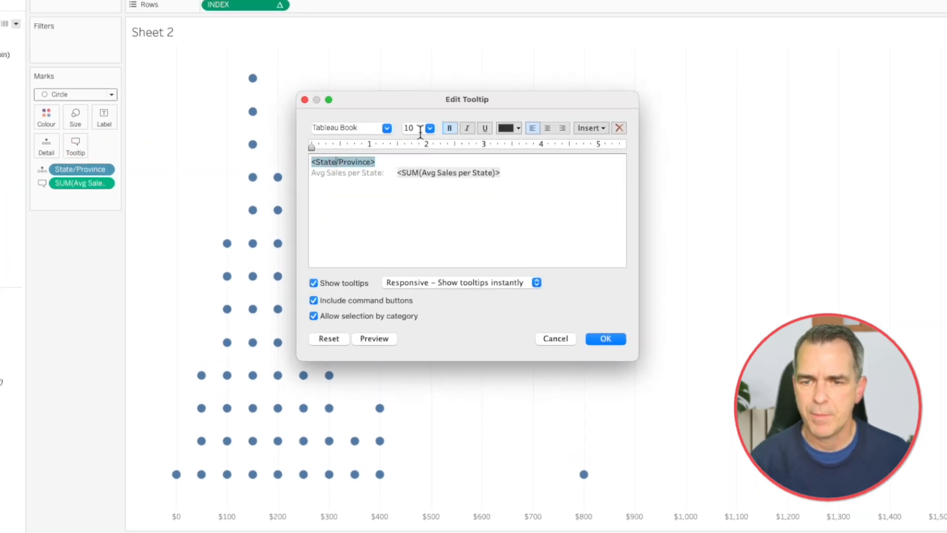
{"action": "left_click", "coordinate": [430, 128]}
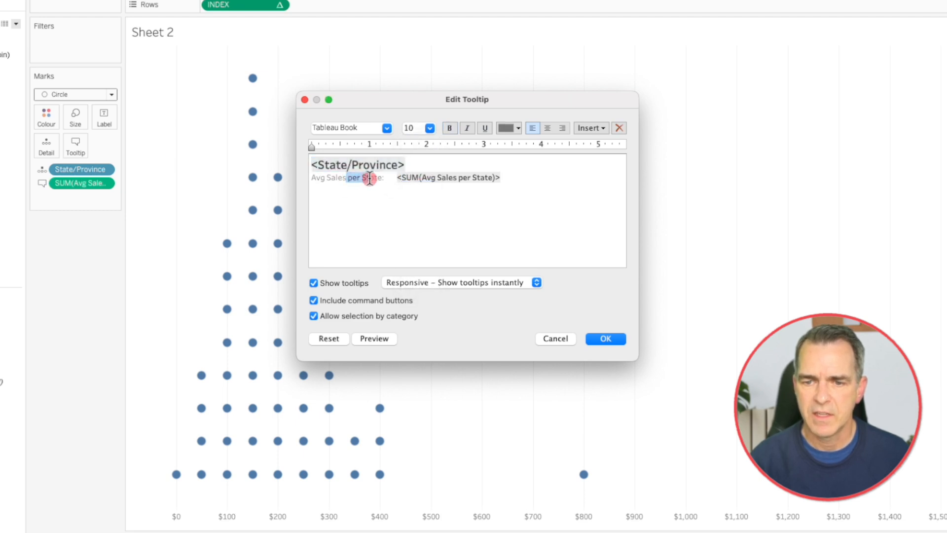
{"action": "key", "text": "Delete"}
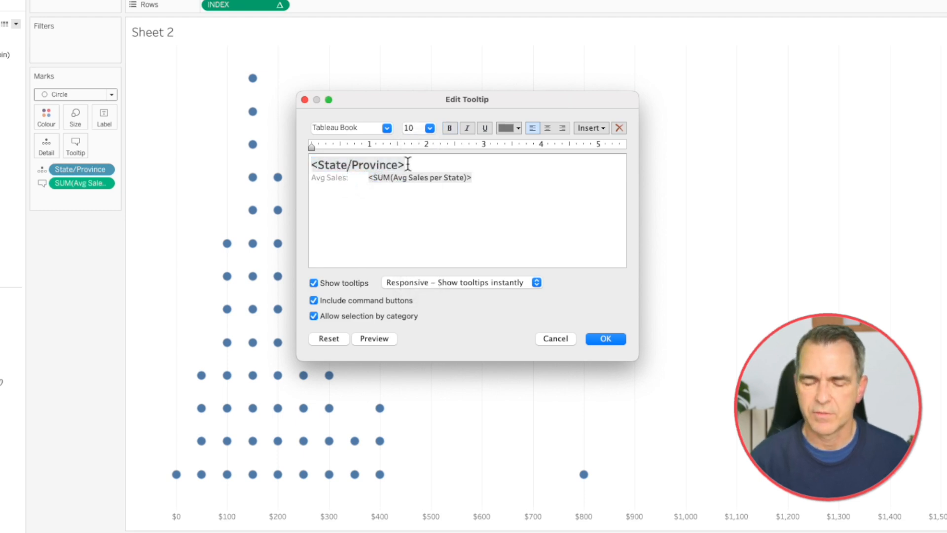
- Disable command buttons and selection by category in the tooltip, then apply
{"action": "left_click", "coordinate": [314, 300]}
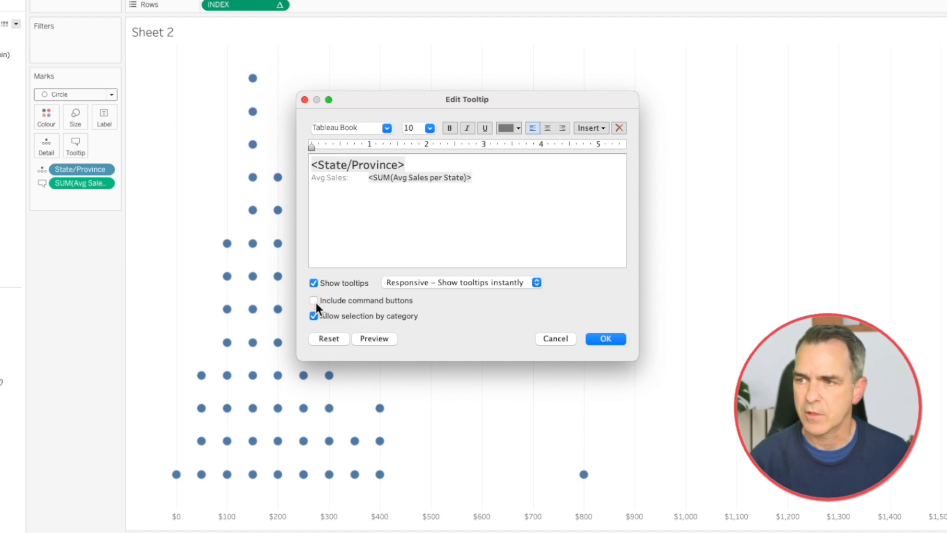
{"action": "left_click", "coordinate": [314, 316]}
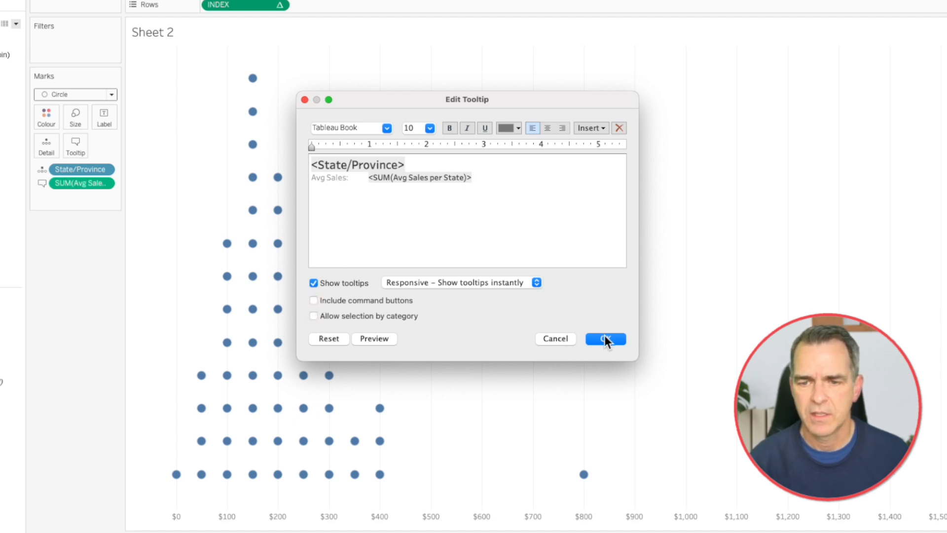
{"action": "left_click", "coordinate": [606, 338]}
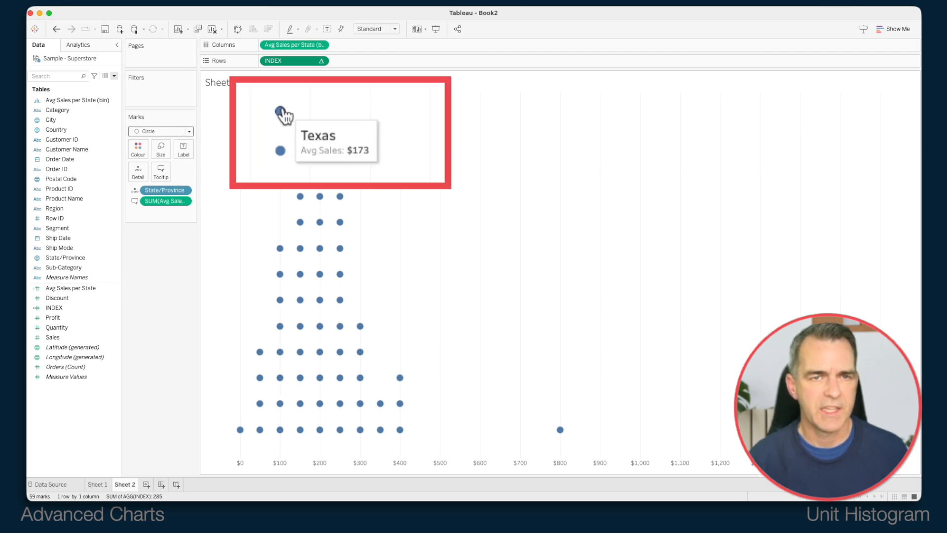